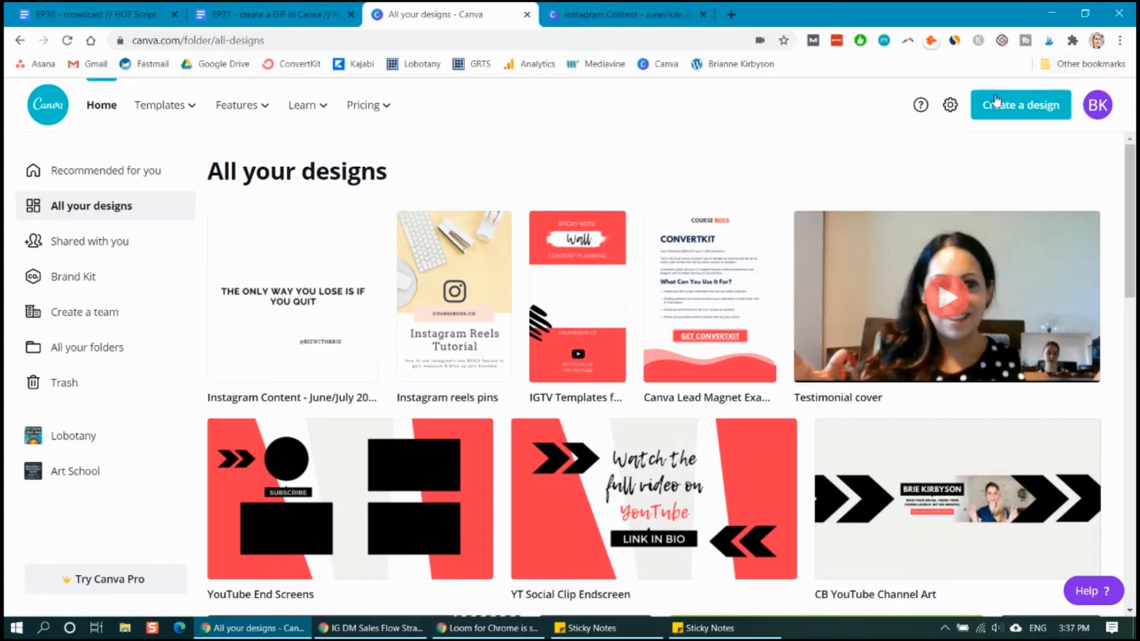
Start a new blank 1080 × 1080 px Instagram Post design
{"action": "left_click", "coordinate": [1021, 105]}
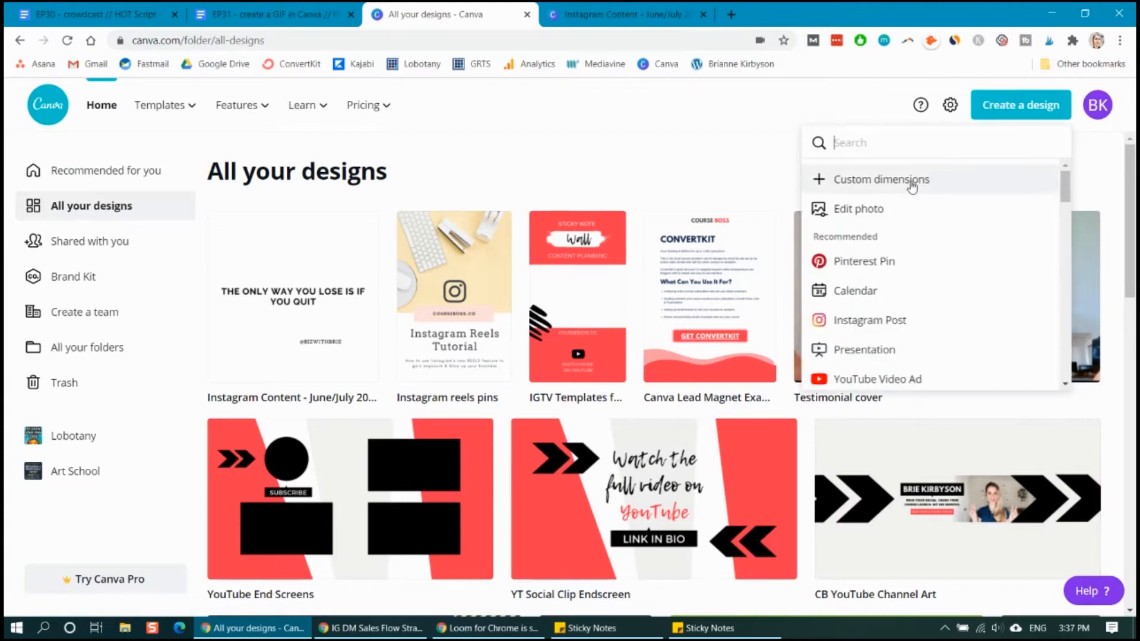
{"action": "mouse_move", "coordinate": [887, 328]}
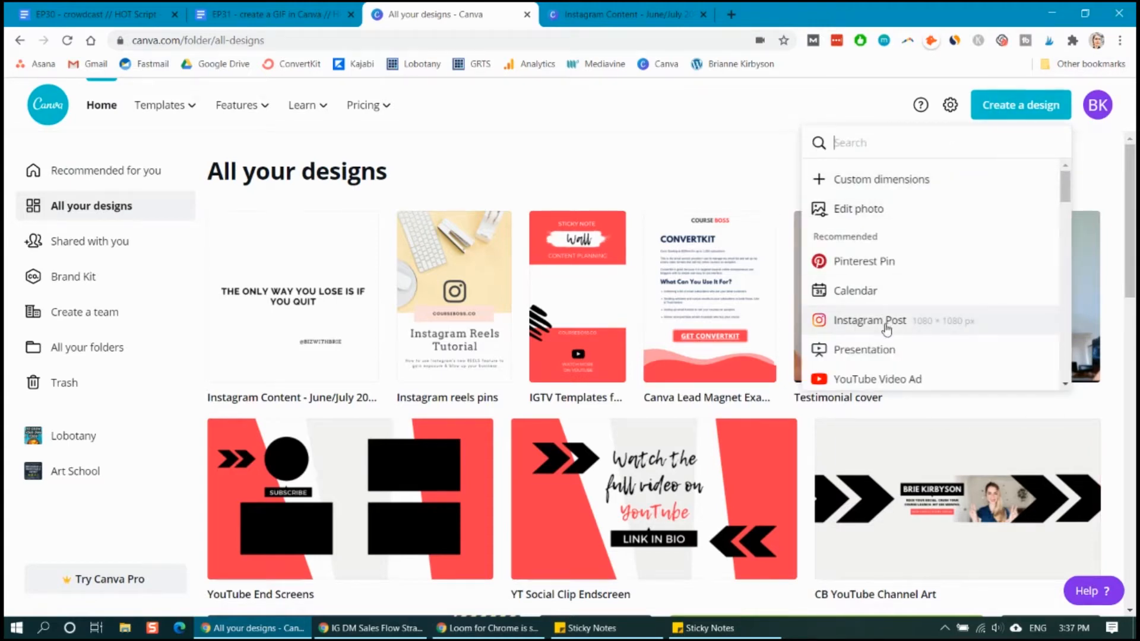
{"action": "left_click", "coordinate": [869, 320]}
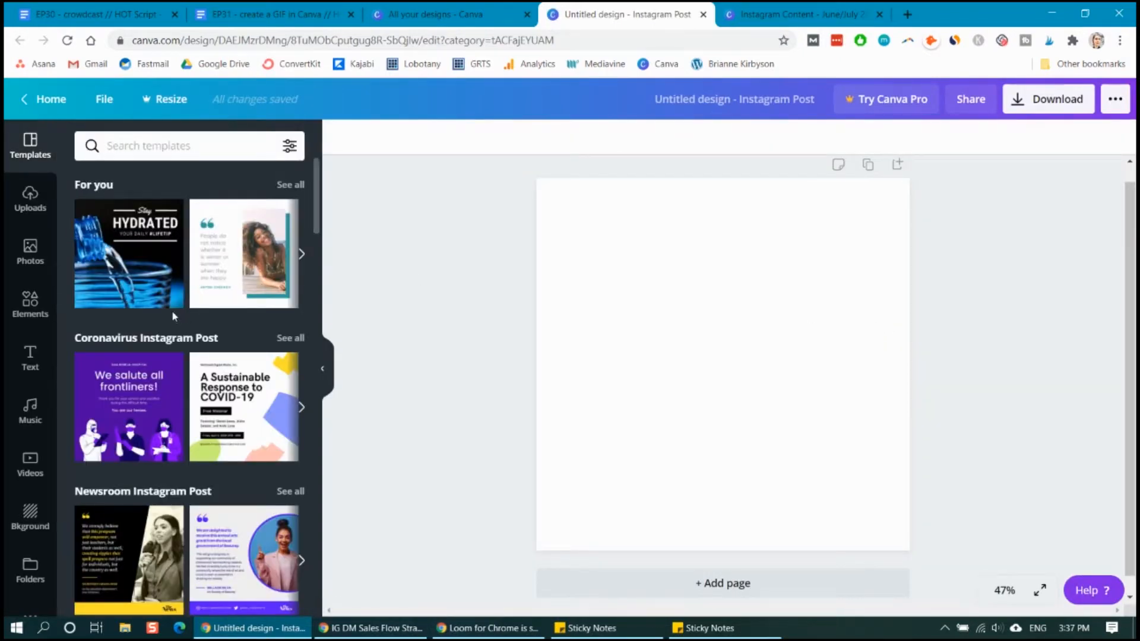
{"action": "mouse_move", "coordinate": [30, 356]}
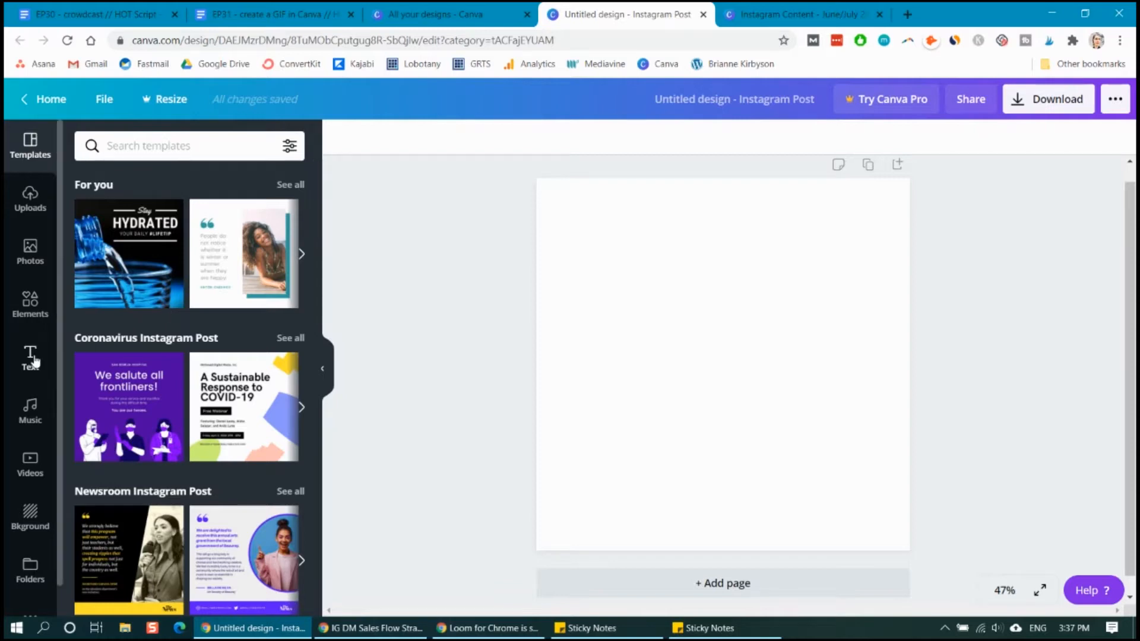
{"action": "mouse_move", "coordinate": [31, 356]}
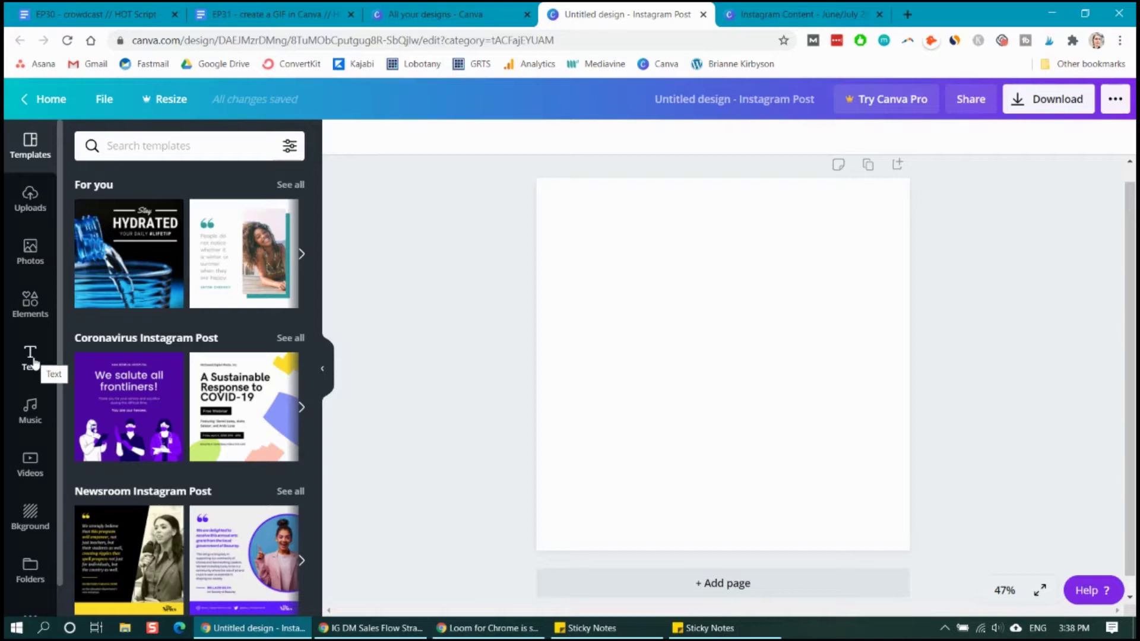
Add an all-caps 'ROCK YOUR SOCIAL' heading in coral red to the post
{"action": "left_click", "coordinate": [30, 354]}
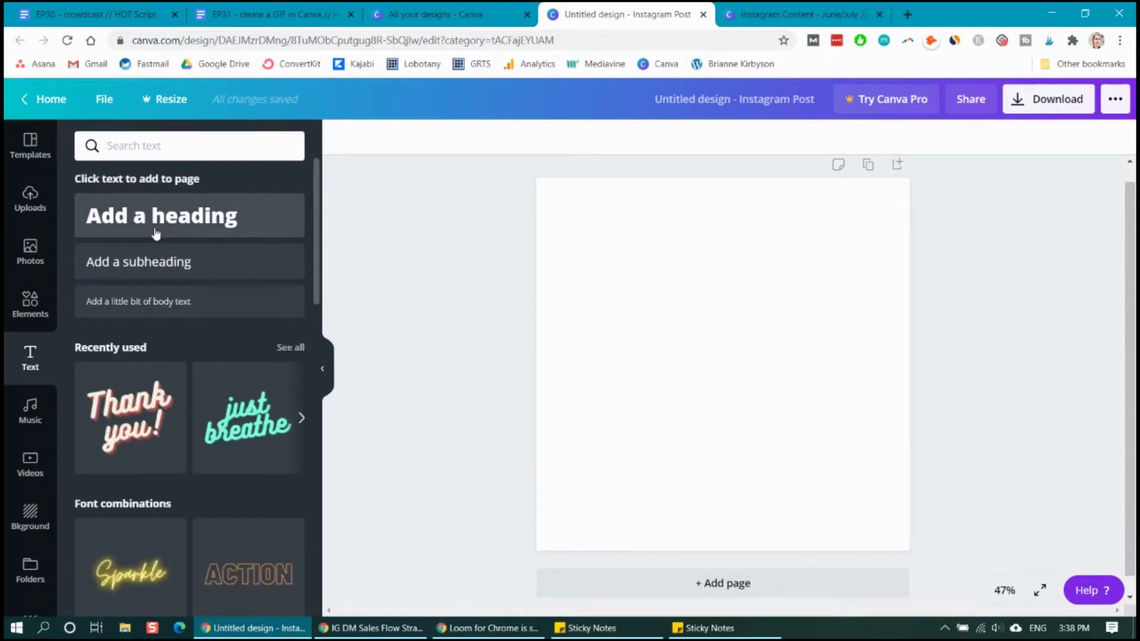
{"action": "mouse_move", "coordinate": [177, 343]}
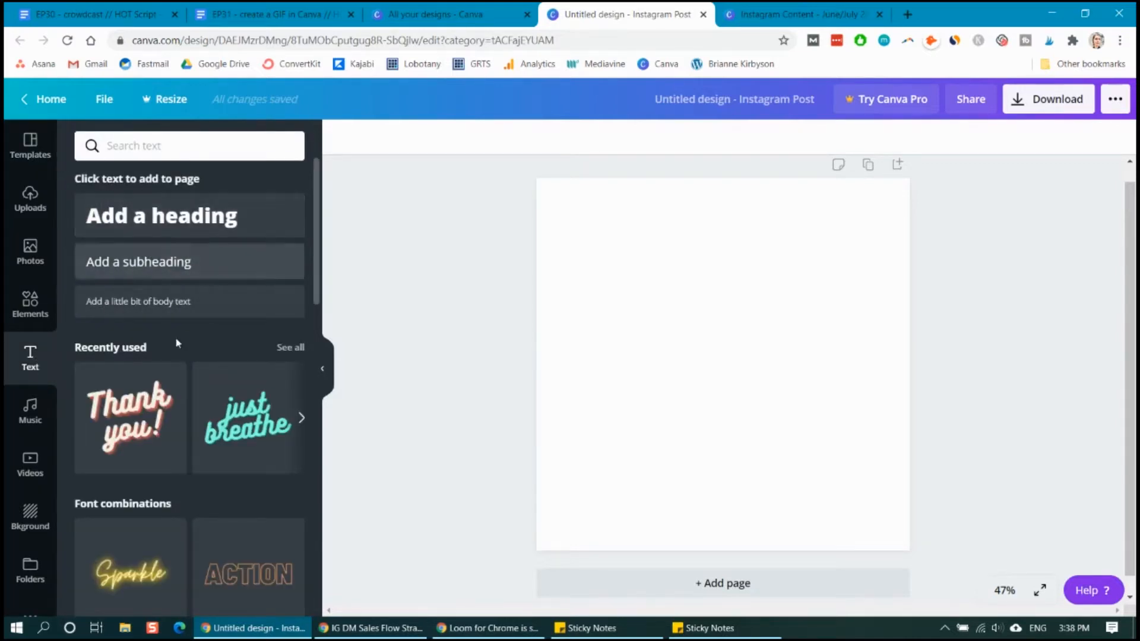
{"action": "scroll", "scroll_direction": "down", "scroll_amount": 3}
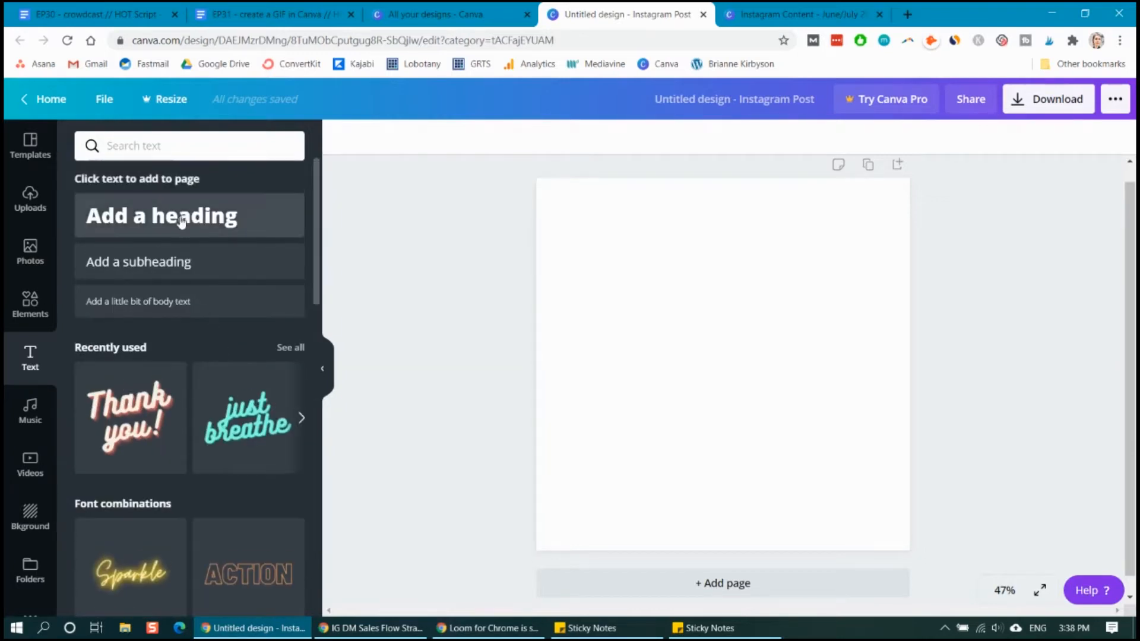
{"action": "left_click", "coordinate": [162, 216]}
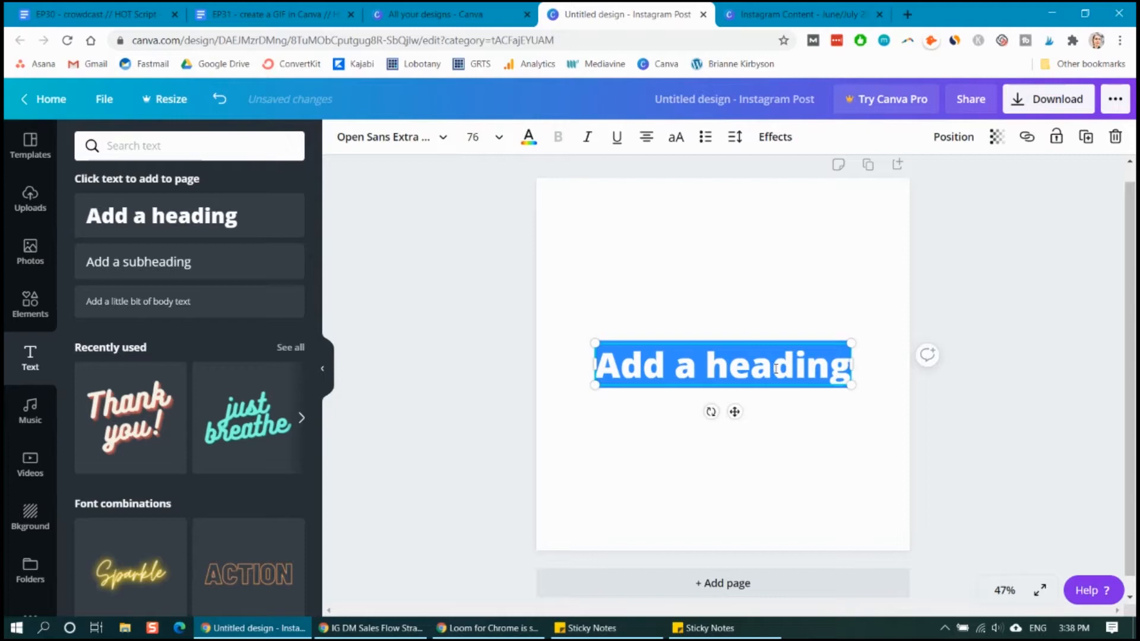
{"action": "mouse_move", "coordinate": [945, 272]}
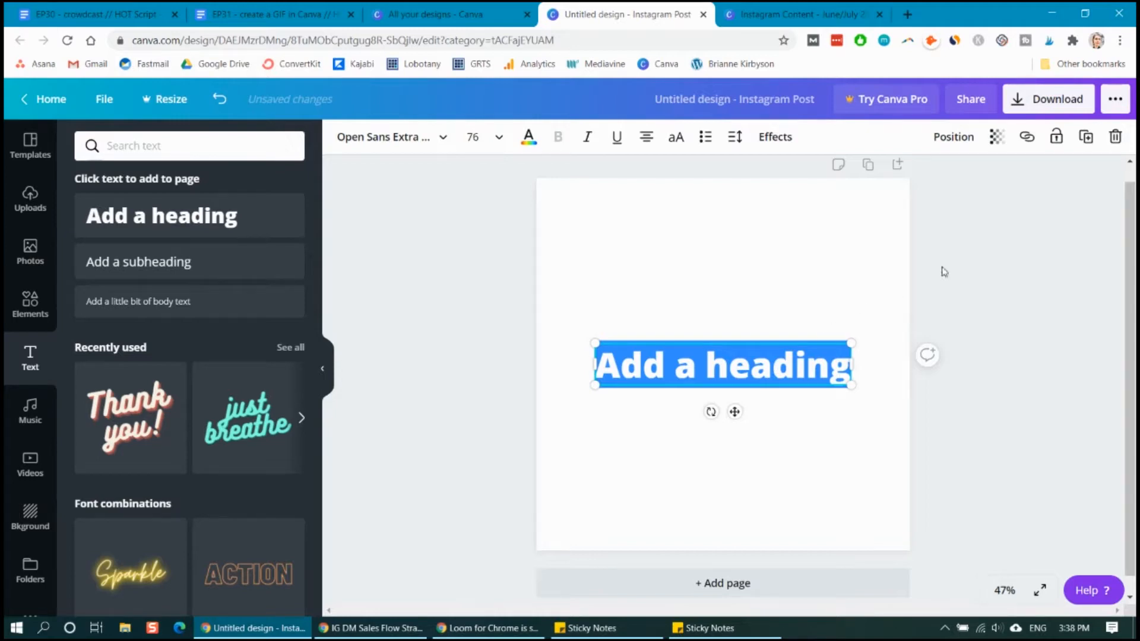
{"action": "left_click", "coordinate": [675, 136]}
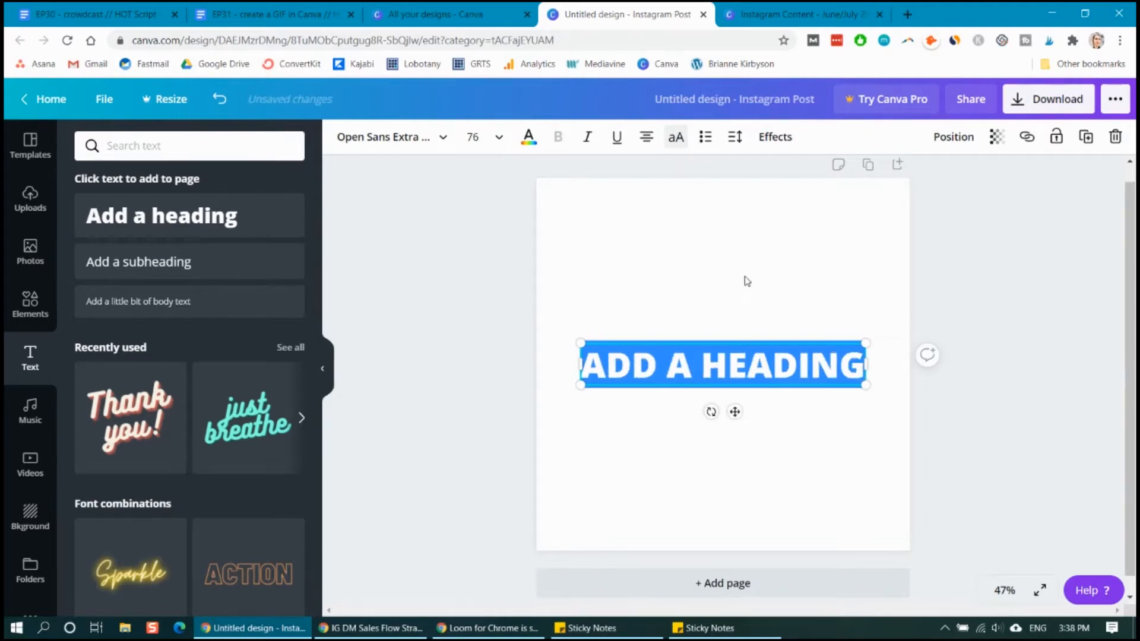
{"action": "mouse_move", "coordinate": [752, 310]}
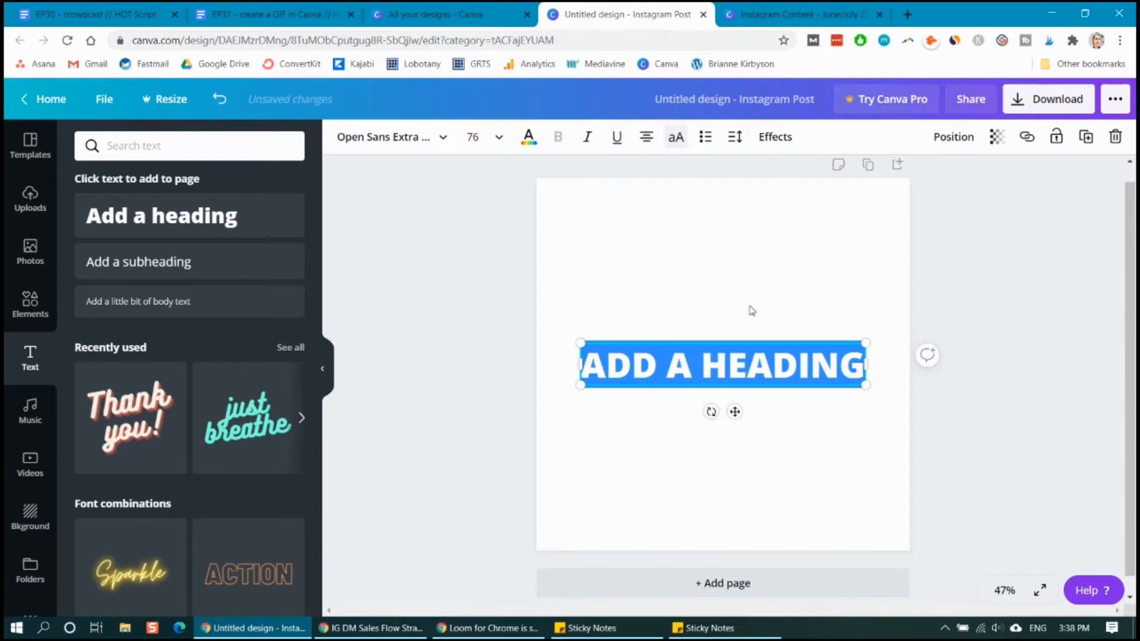
{"action": "type", "text": "ROCK YOUR SOCIAL"}
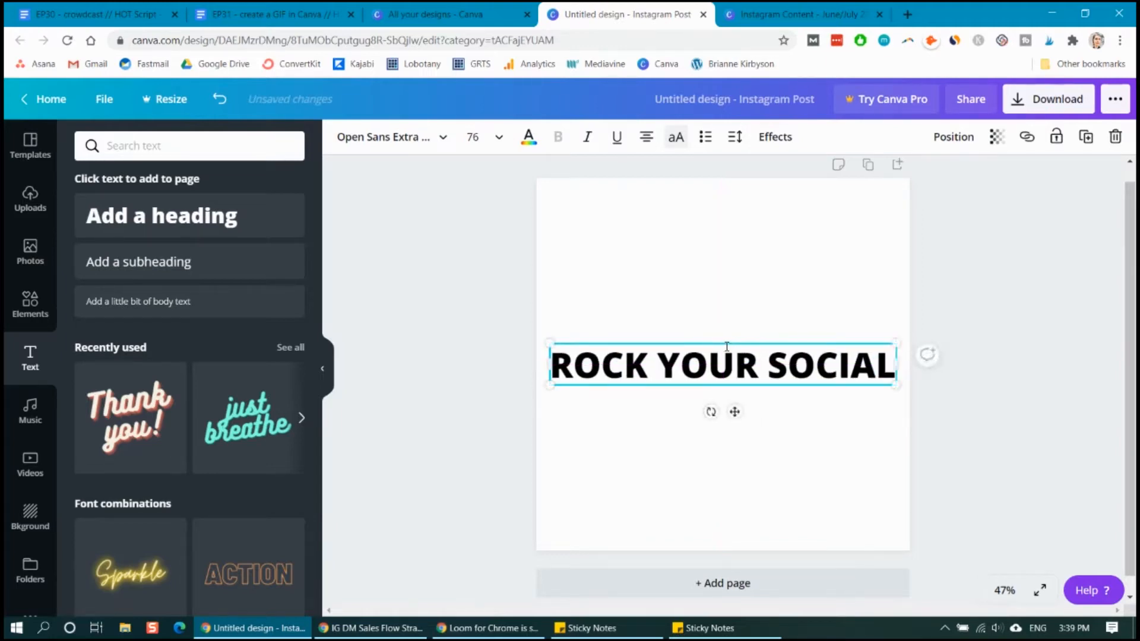
{"action": "left_click", "coordinate": [528, 137]}
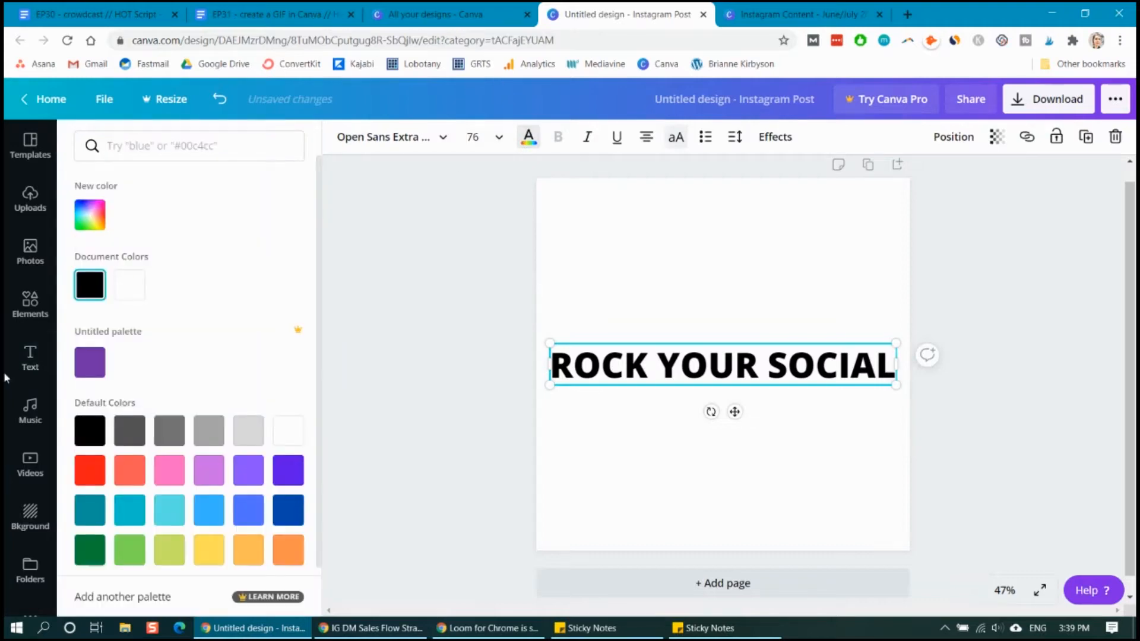
{"action": "left_click", "coordinate": [90, 470]}
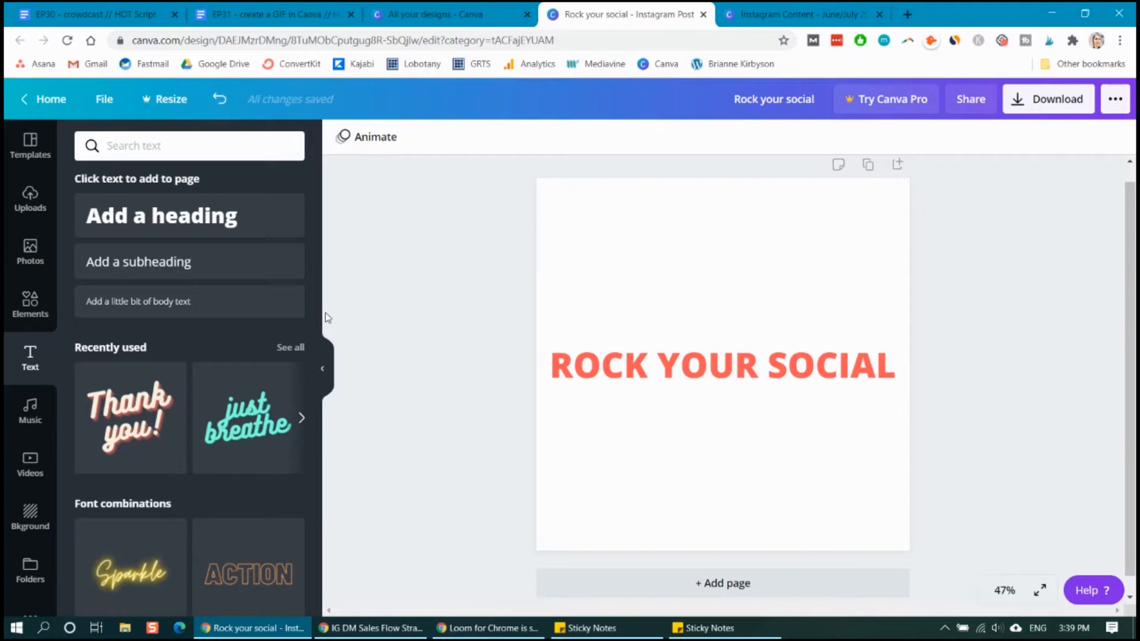
{"action": "mouse_move", "coordinate": [30, 314]}
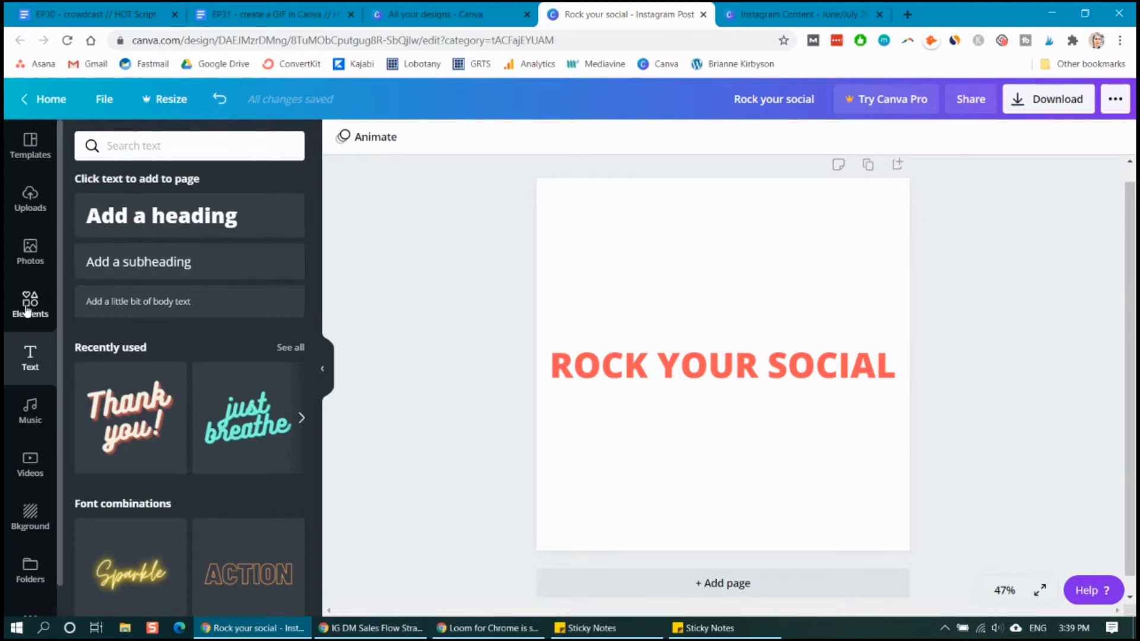
Add the pink ice-cream cone sticker from Elements above the heading
{"action": "left_click", "coordinate": [30, 302]}
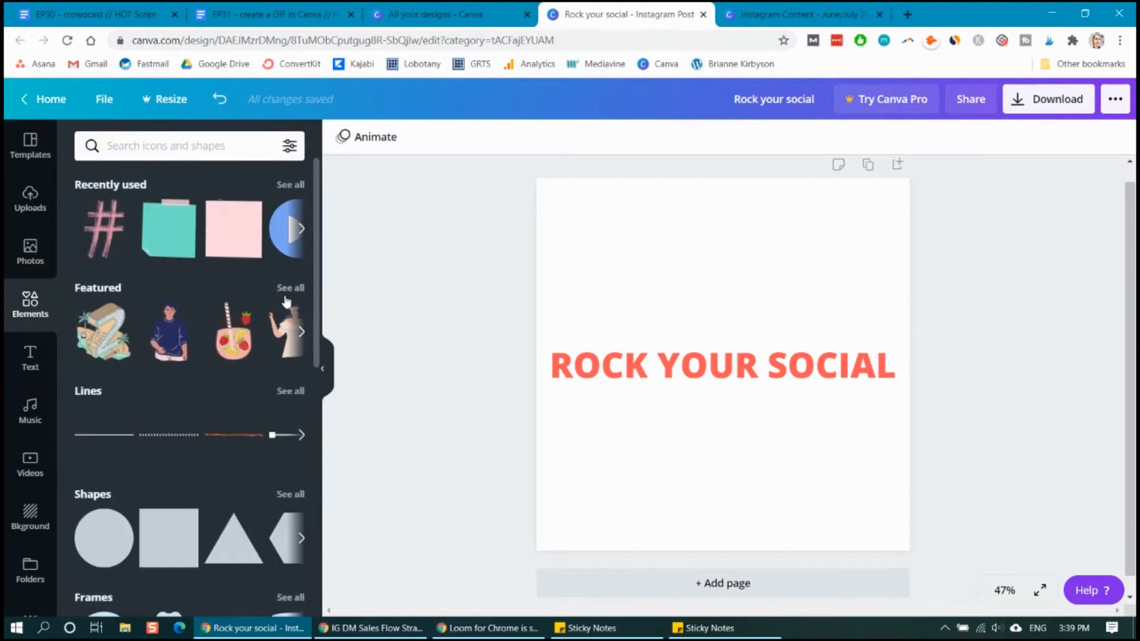
{"action": "mouse_move", "coordinate": [172, 332]}
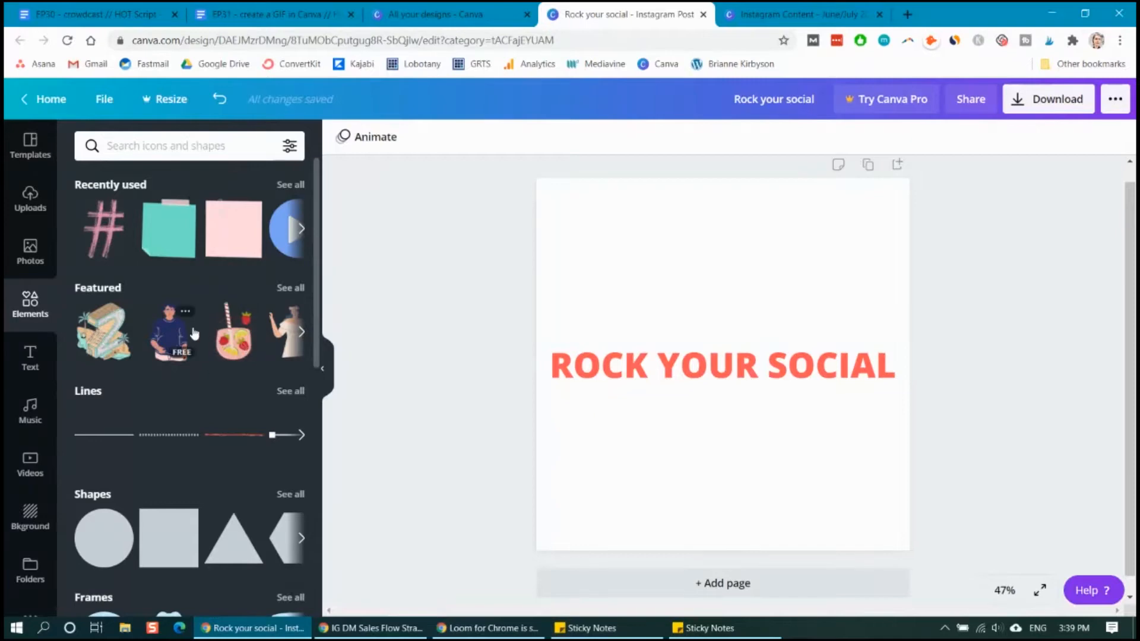
{"action": "scroll", "scroll_direction": "down", "scroll_amount": 3}
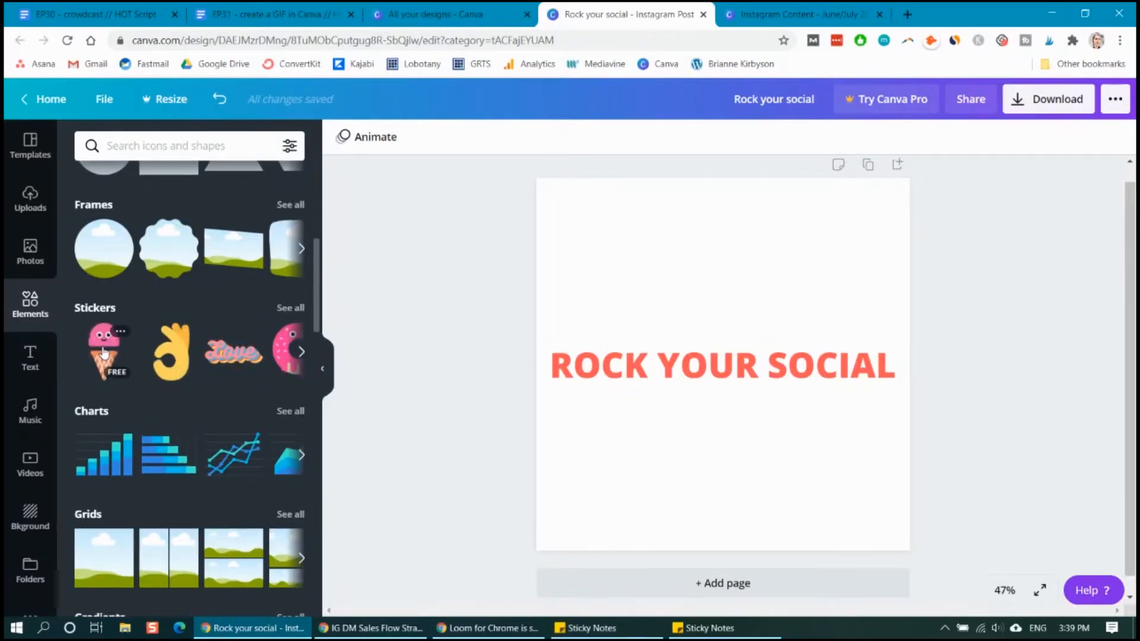
{"action": "left_click", "coordinate": [103, 352]}
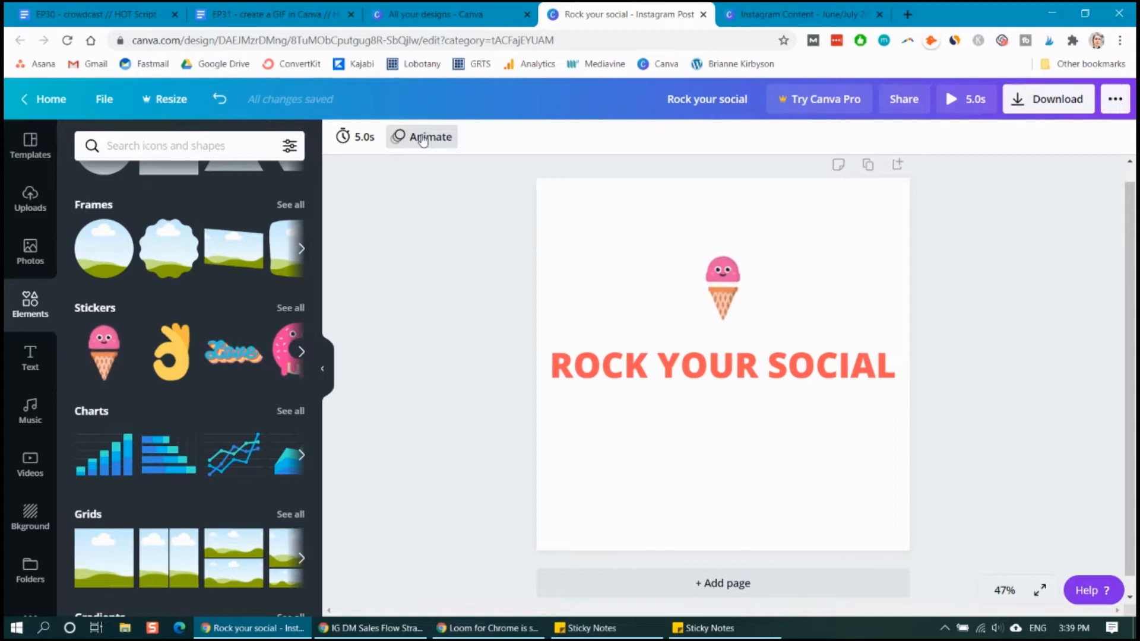
Animate the first page with the Block effect and confirm its 5.0s timing
{"action": "left_click", "coordinate": [430, 137]}
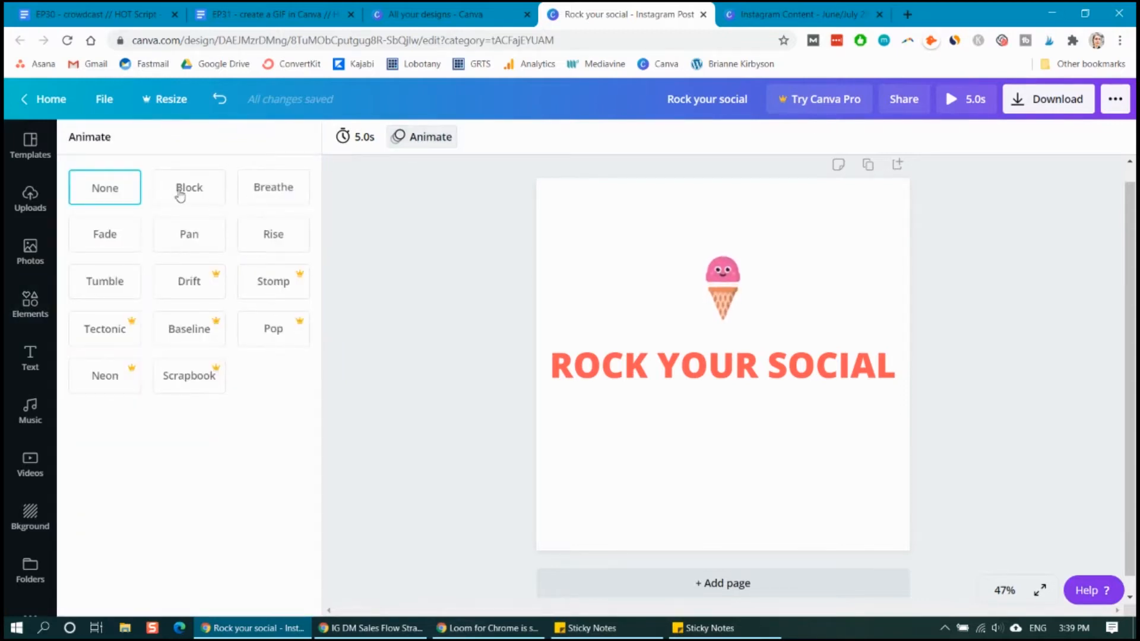
{"action": "left_click", "coordinate": [189, 188]}
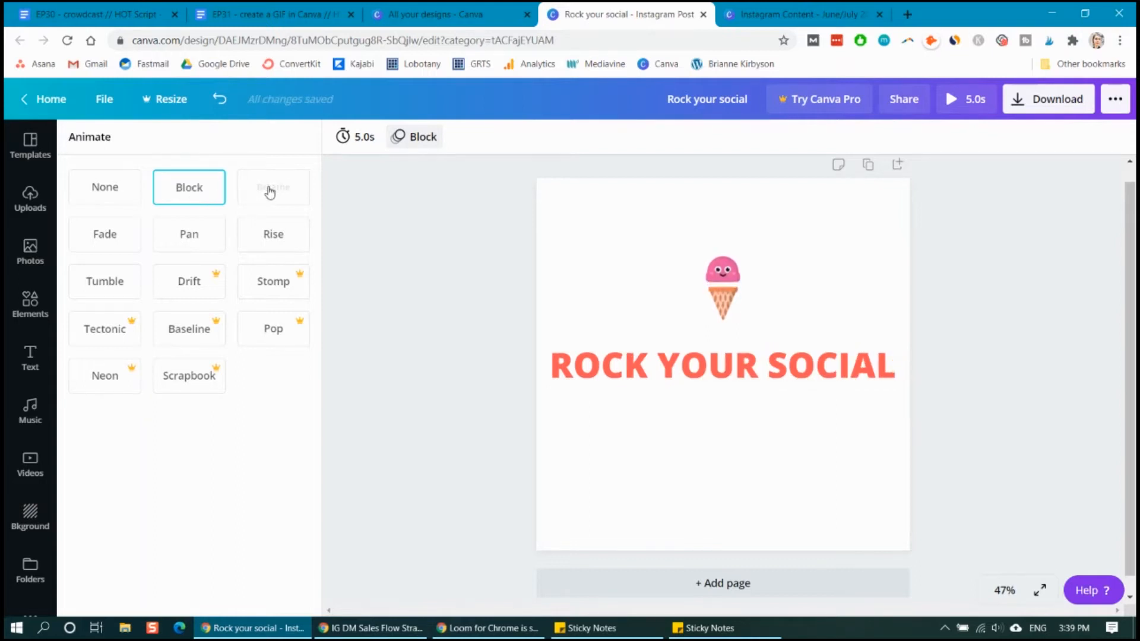
{"action": "left_click", "coordinate": [273, 235]}
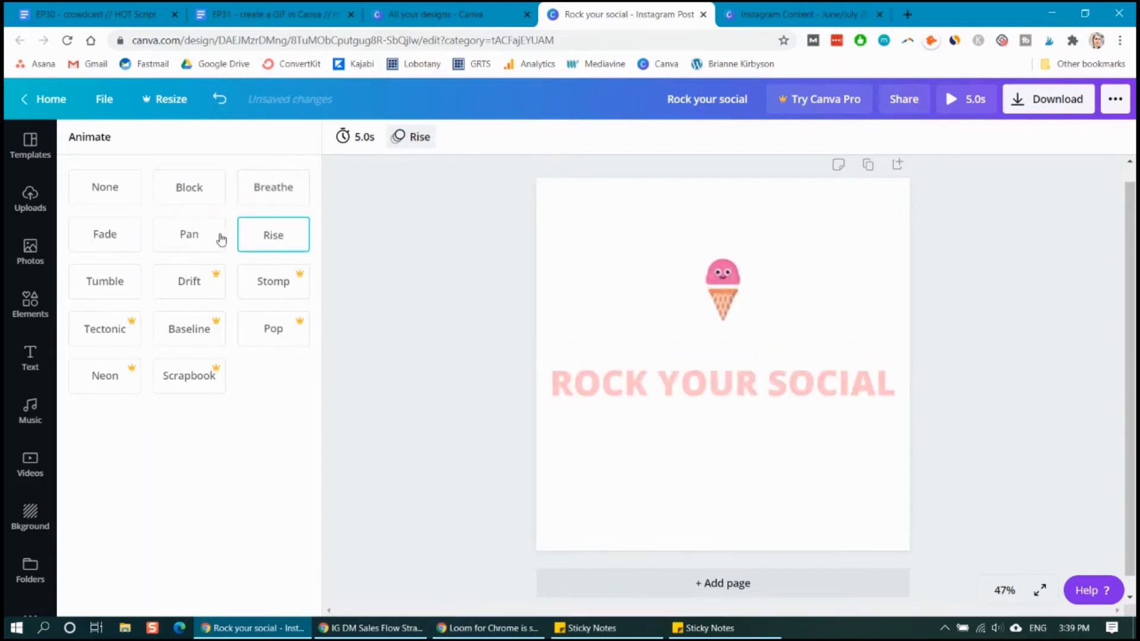
{"action": "left_click", "coordinate": [189, 188]}
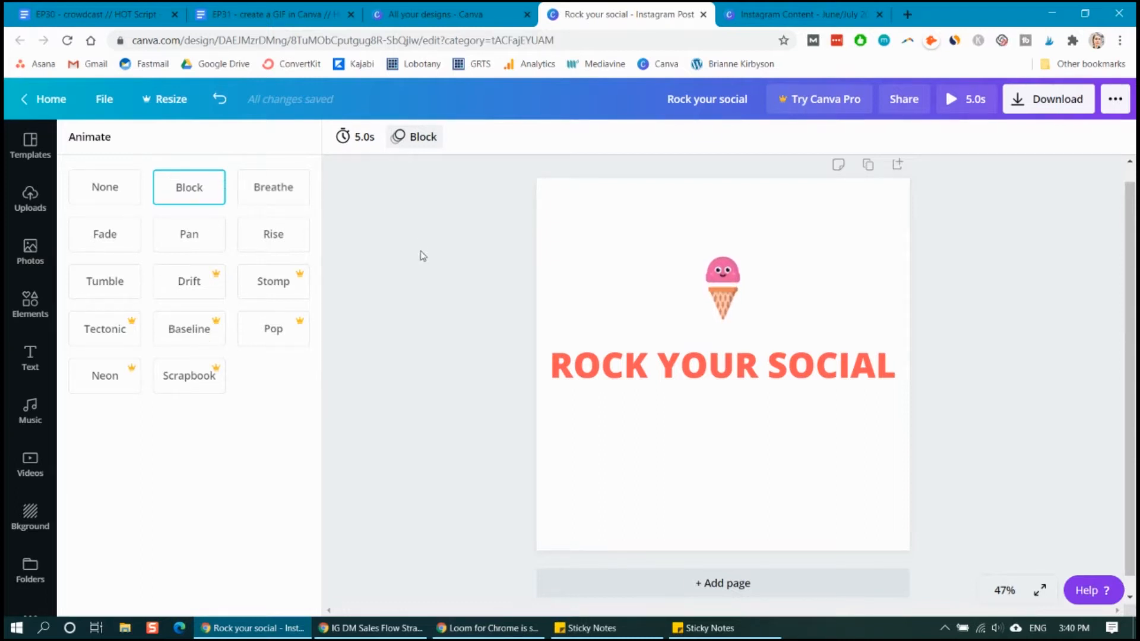
{"action": "mouse_move", "coordinate": [356, 137]}
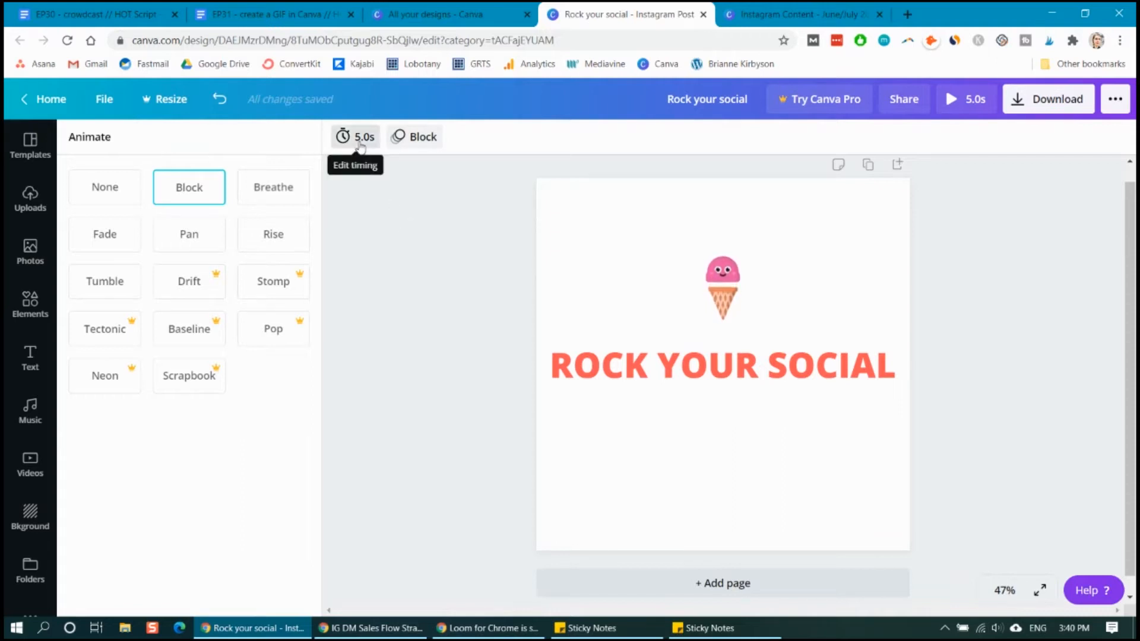
{"action": "left_click", "coordinate": [354, 137]}
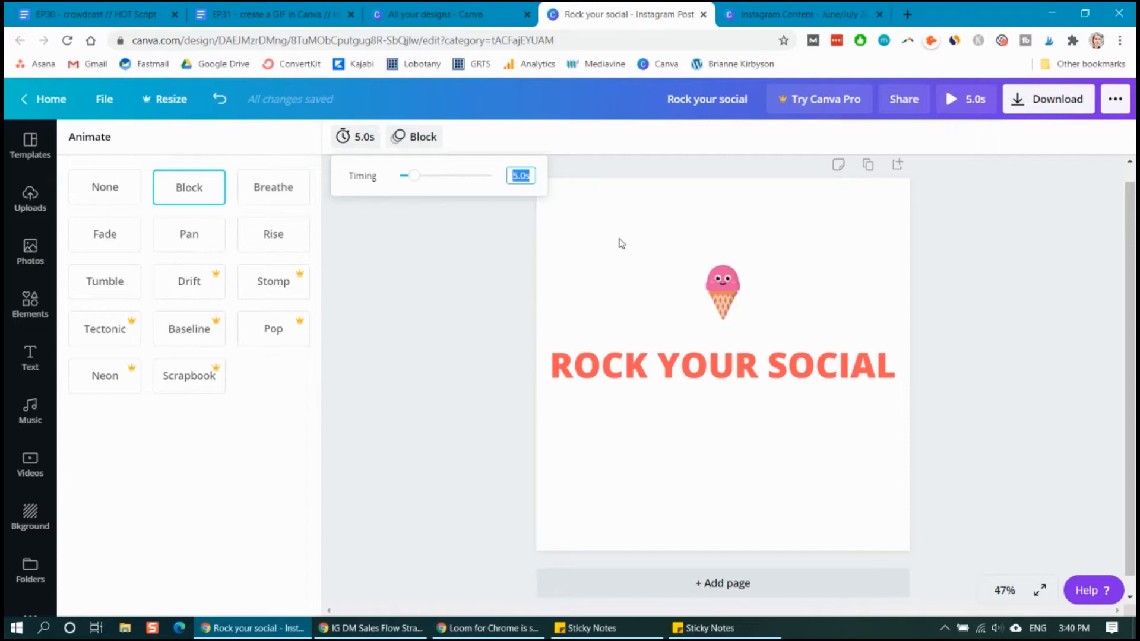
{"action": "mouse_move", "coordinate": [448, 287]}
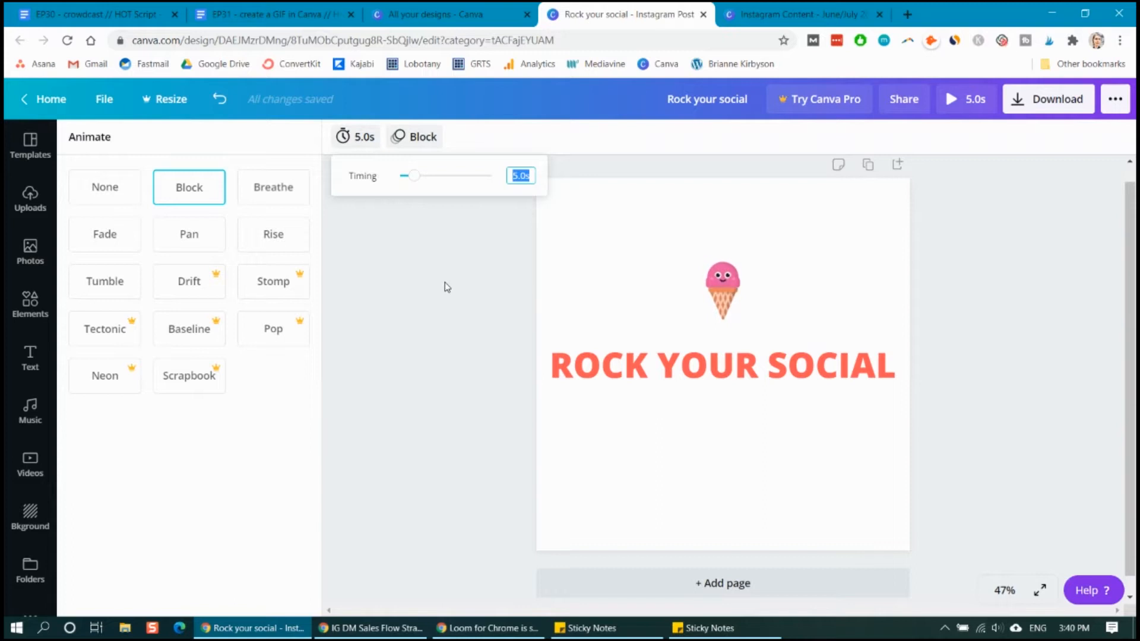
{"action": "left_click", "coordinate": [29, 303]}
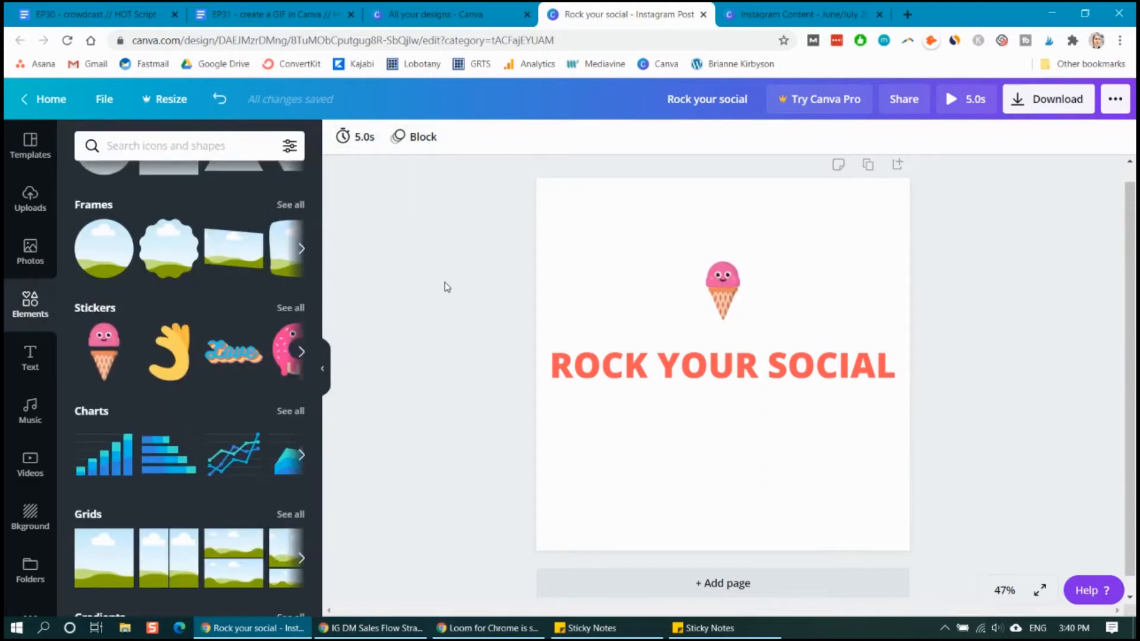
{"action": "left_click", "coordinate": [723, 365]}
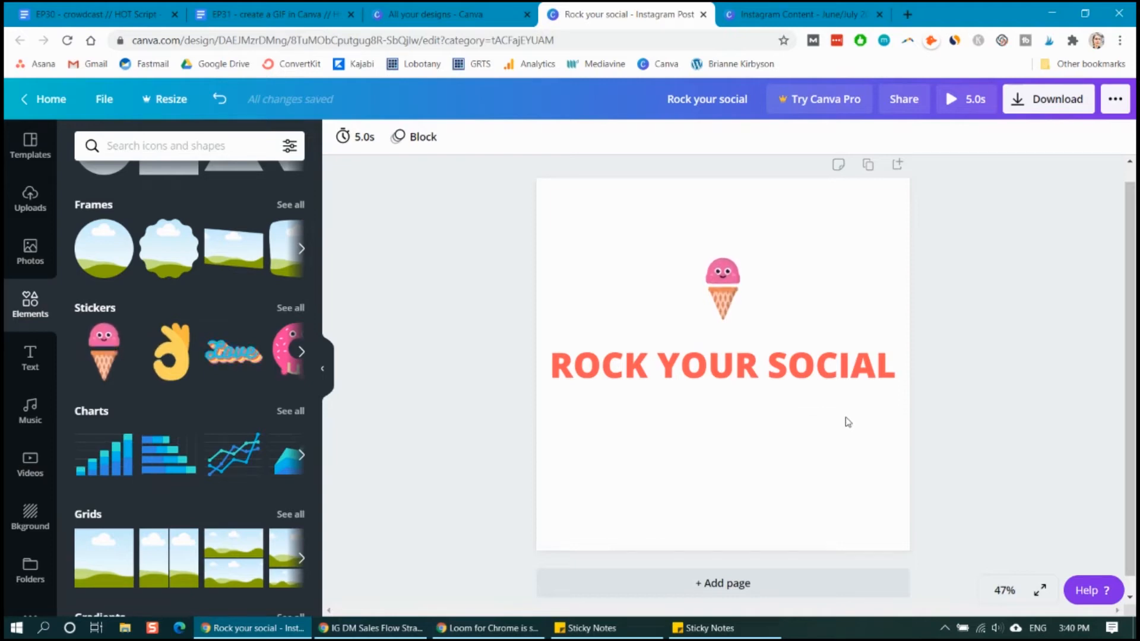
Add page 2 with white 'CRUSH YOUR COURSE LAUNCH' text on a coral background
{"action": "left_click", "coordinate": [722, 584]}
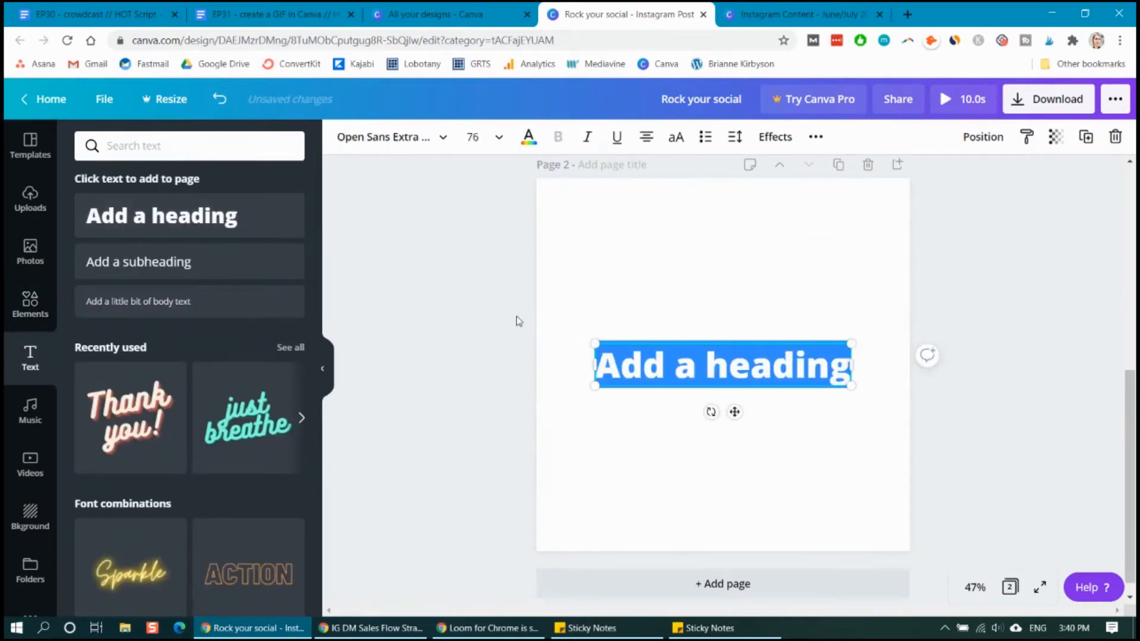
{"action": "type", "text": "CRUSH YOUR COURSE LAUNCH"}
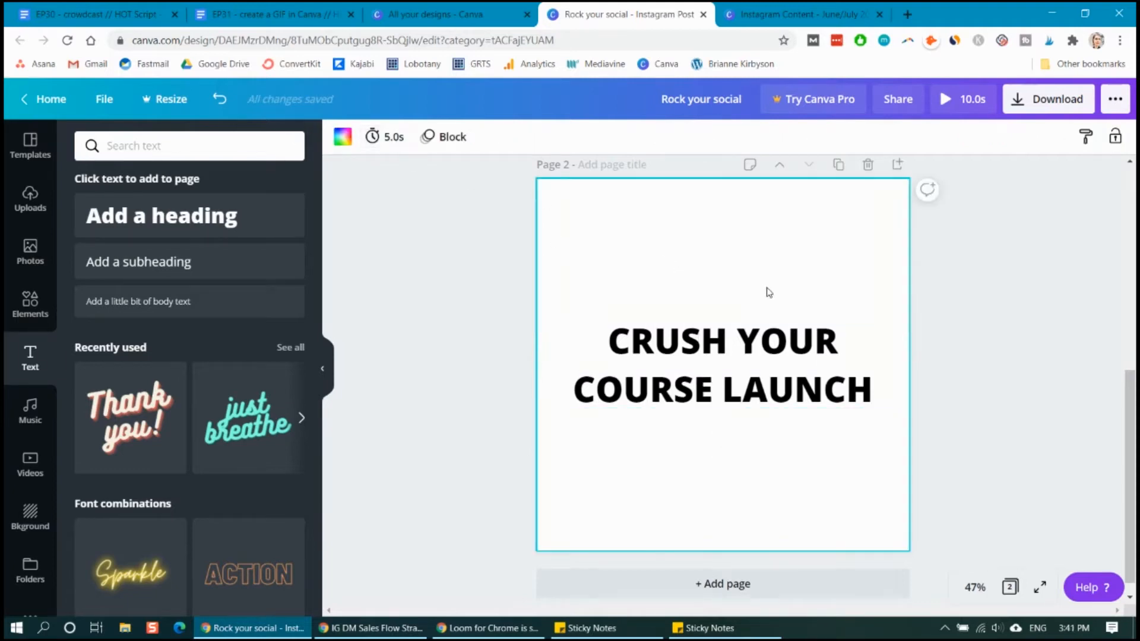
{"action": "left_click", "coordinate": [342, 137]}
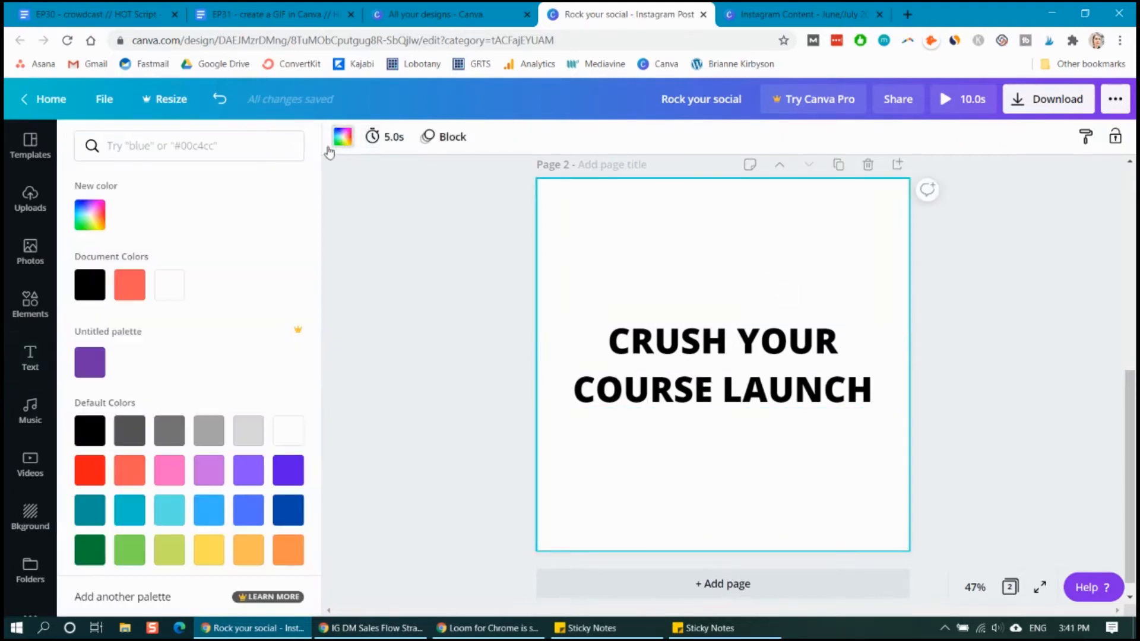
{"action": "left_click", "coordinate": [129, 471]}
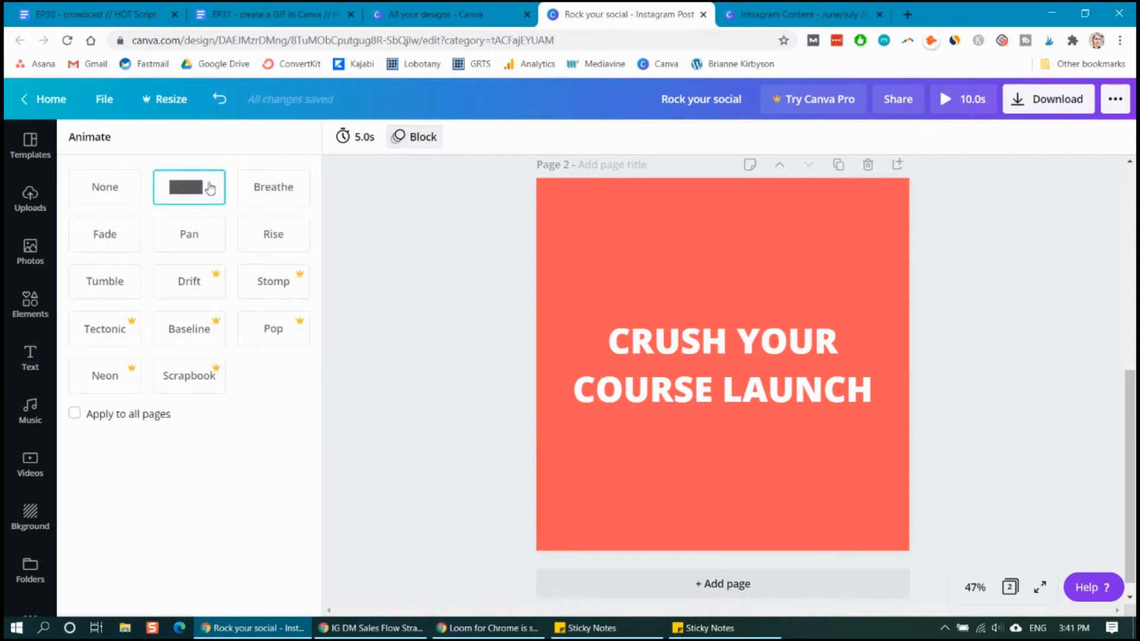
{"action": "left_click", "coordinate": [273, 188]}
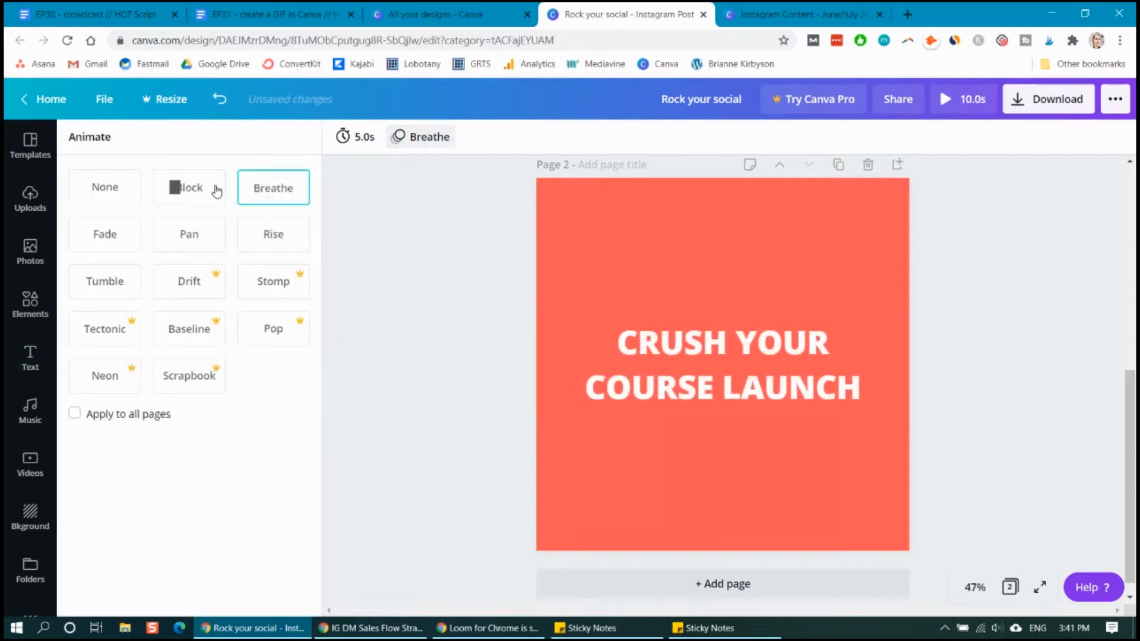
Give page 2 the Rise animation and drag its duration shorter
{"action": "left_click", "coordinate": [189, 234]}
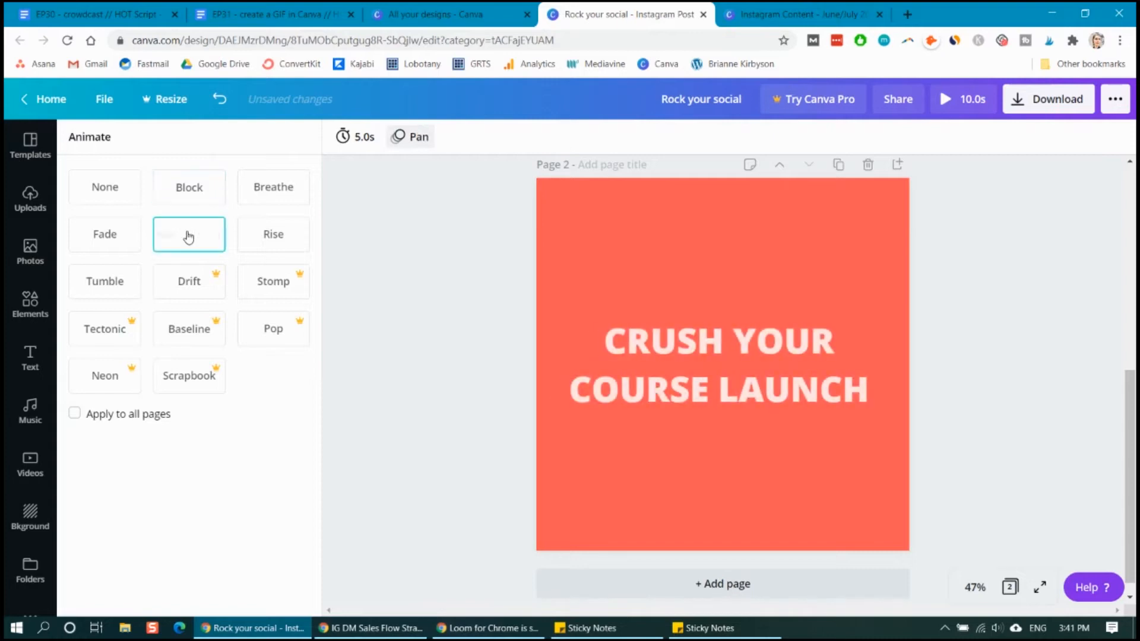
{"action": "left_click", "coordinate": [105, 235]}
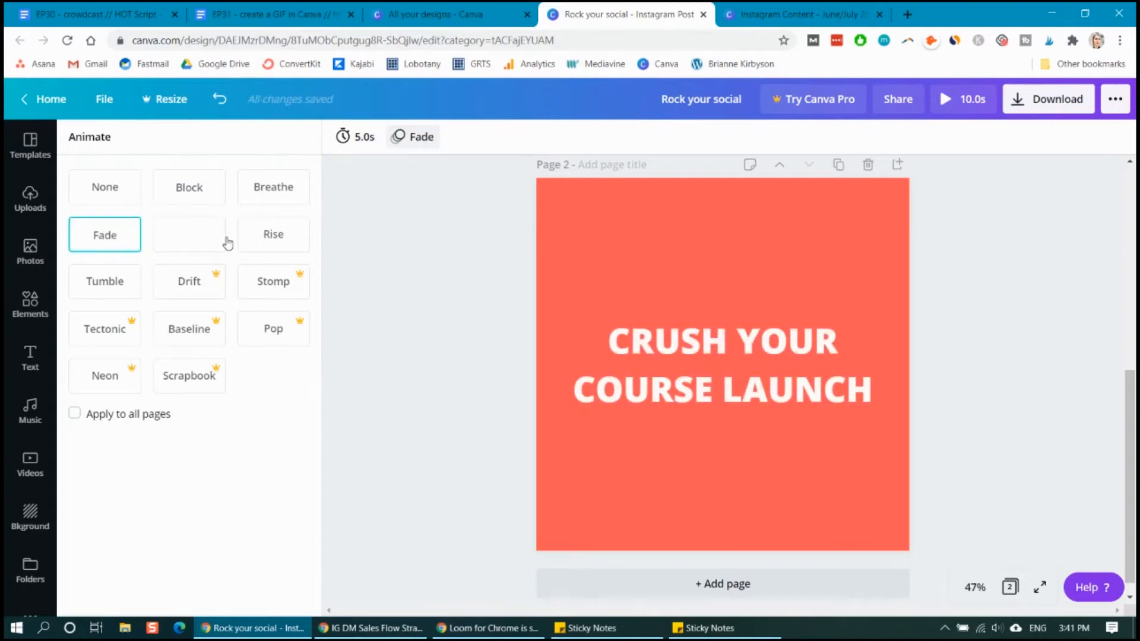
{"action": "left_click", "coordinate": [274, 234]}
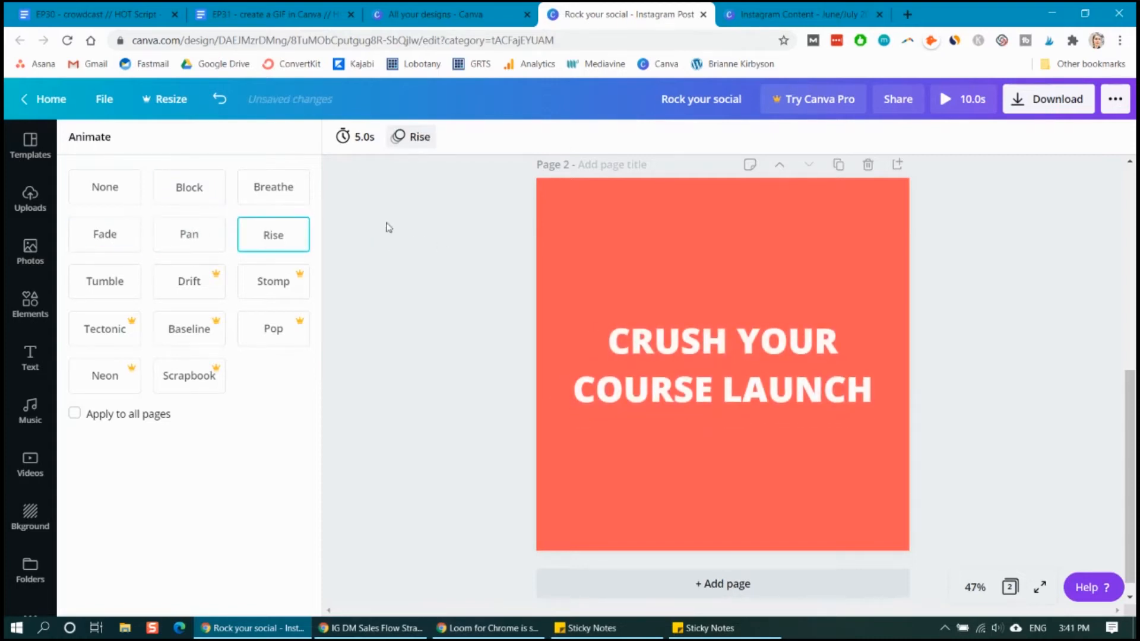
{"action": "left_click", "coordinate": [355, 137]}
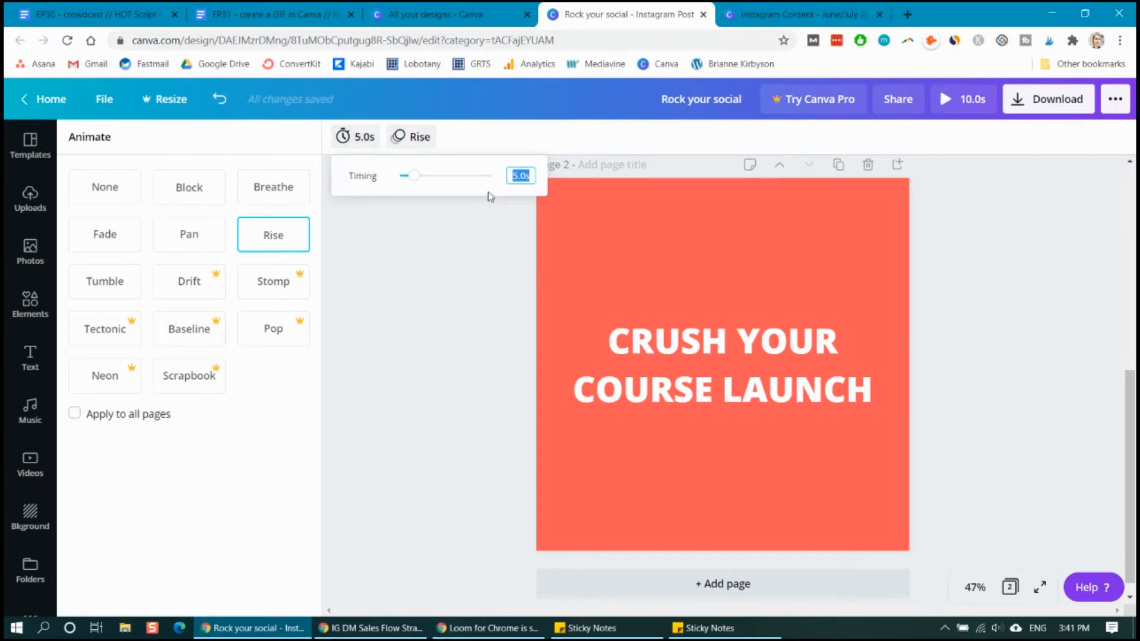
{"action": "left_click_drag", "start_coordinate": [413, 175], "coordinate": [404, 175]}
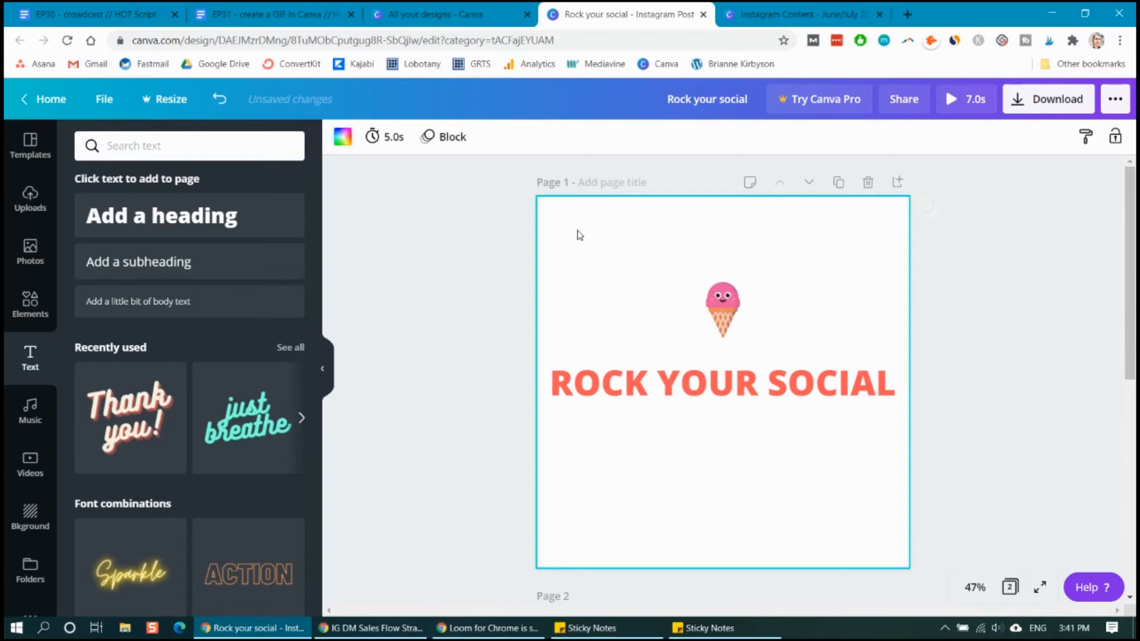
{"action": "left_click", "coordinate": [372, 136]}
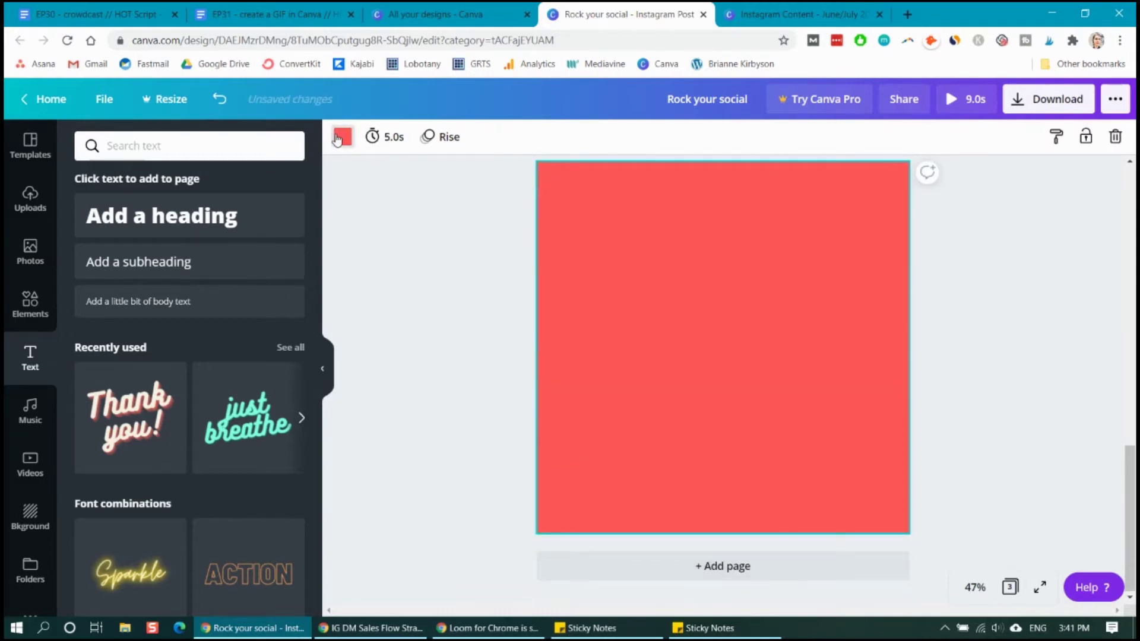
Set page 3's background to white and add the 'CREATE CONSISTENT $5K MONTHS' heading
{"action": "left_click", "coordinate": [343, 137]}
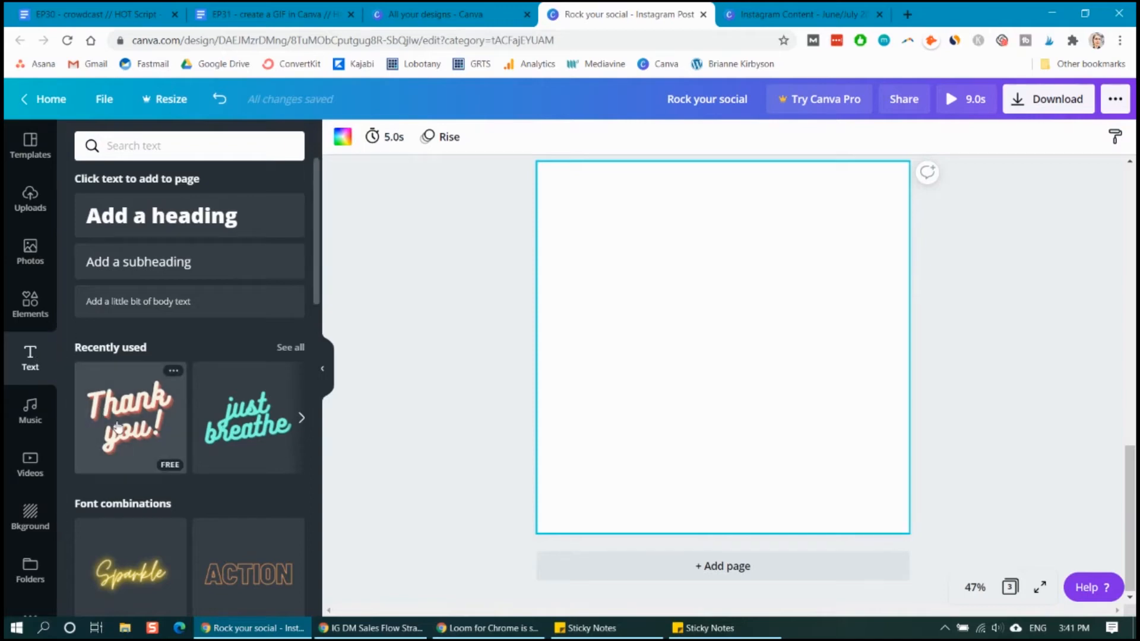
{"action": "left_click", "coordinate": [161, 216]}
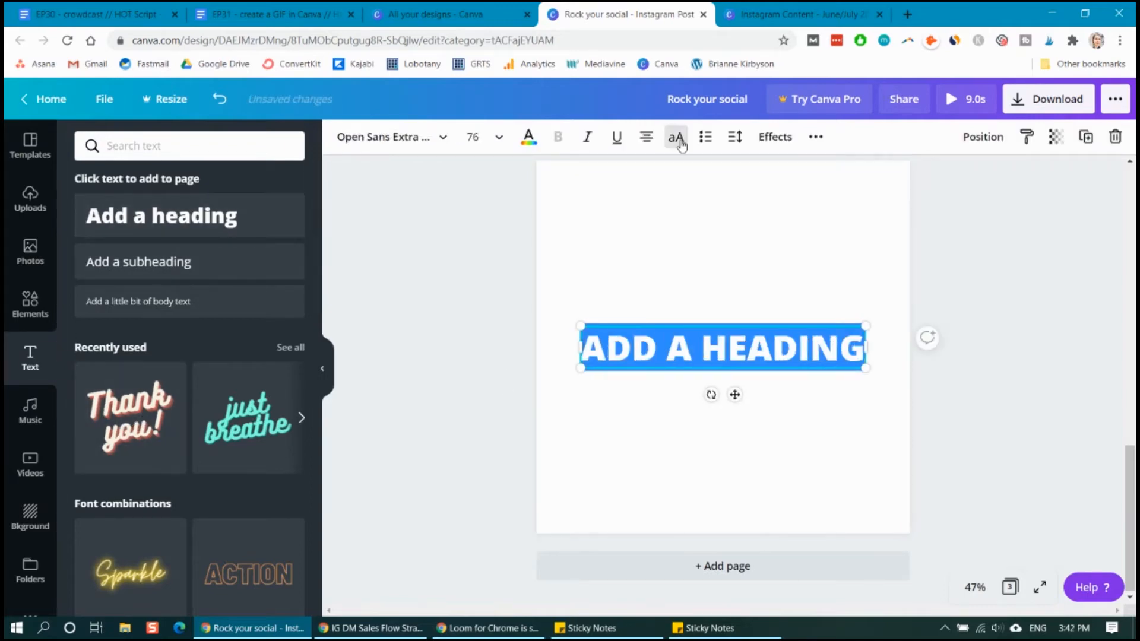
{"action": "type", "text": "CREATE CONSISTENT"}
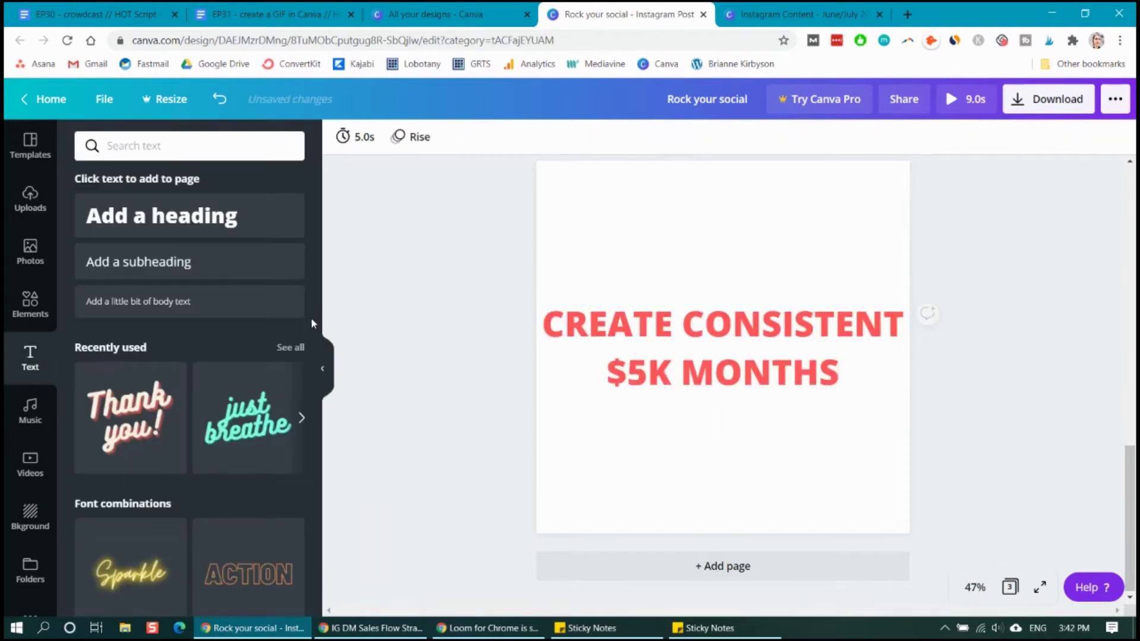
{"action": "left_click", "coordinate": [30, 299]}
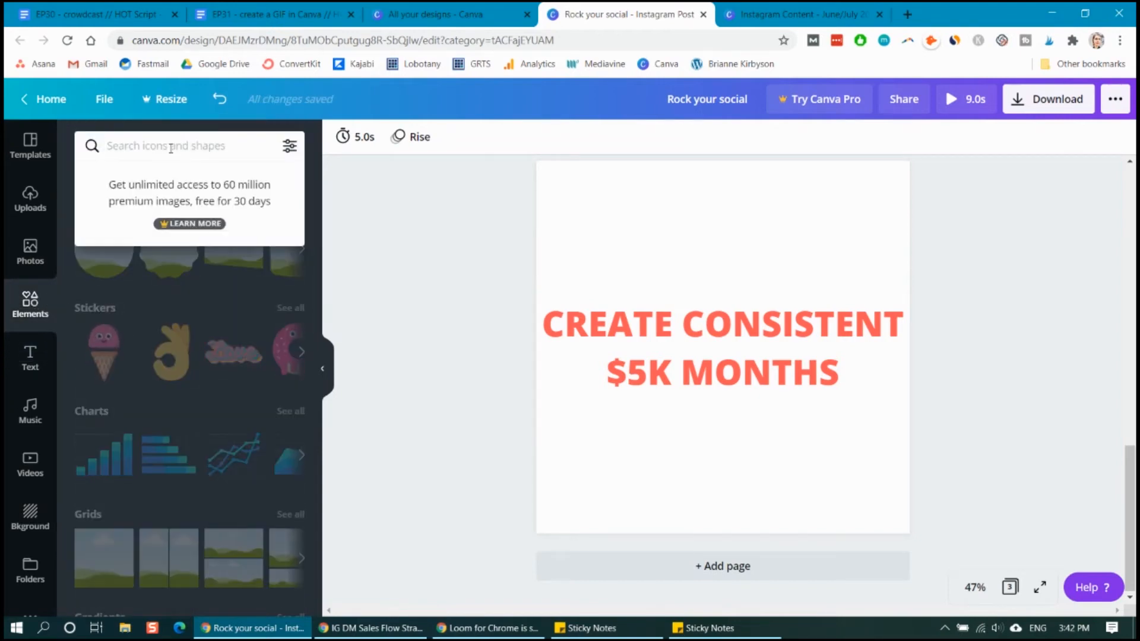
Search Elements for 'money' and add the pink piggy bank sticker below the heading
{"action": "type", "text": "socia"}
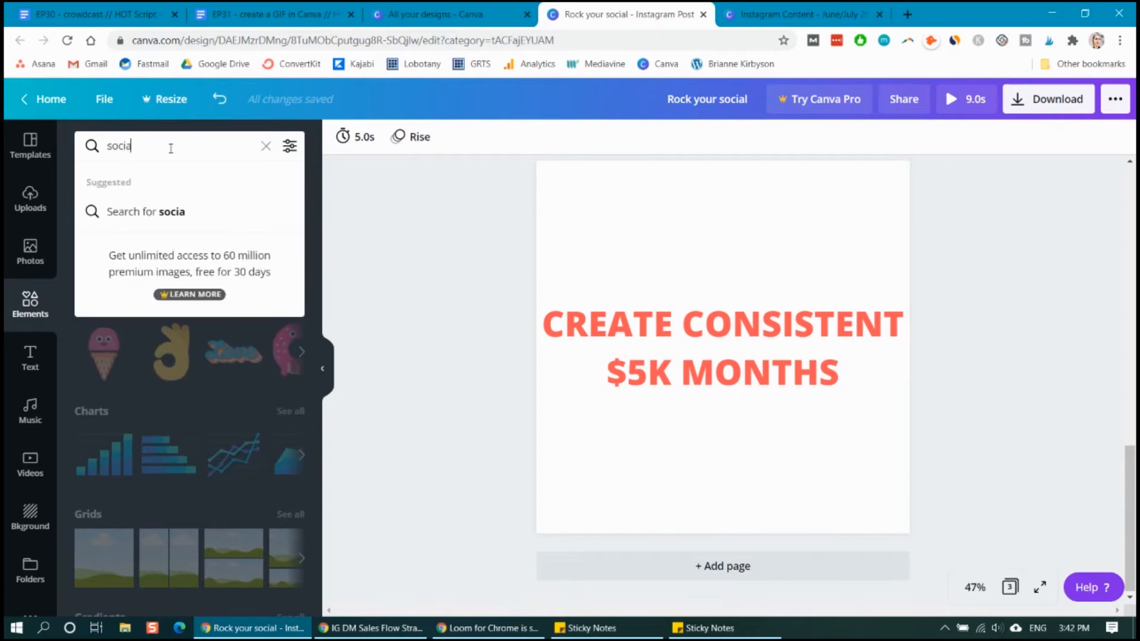
{"action": "type", "text": "money"}
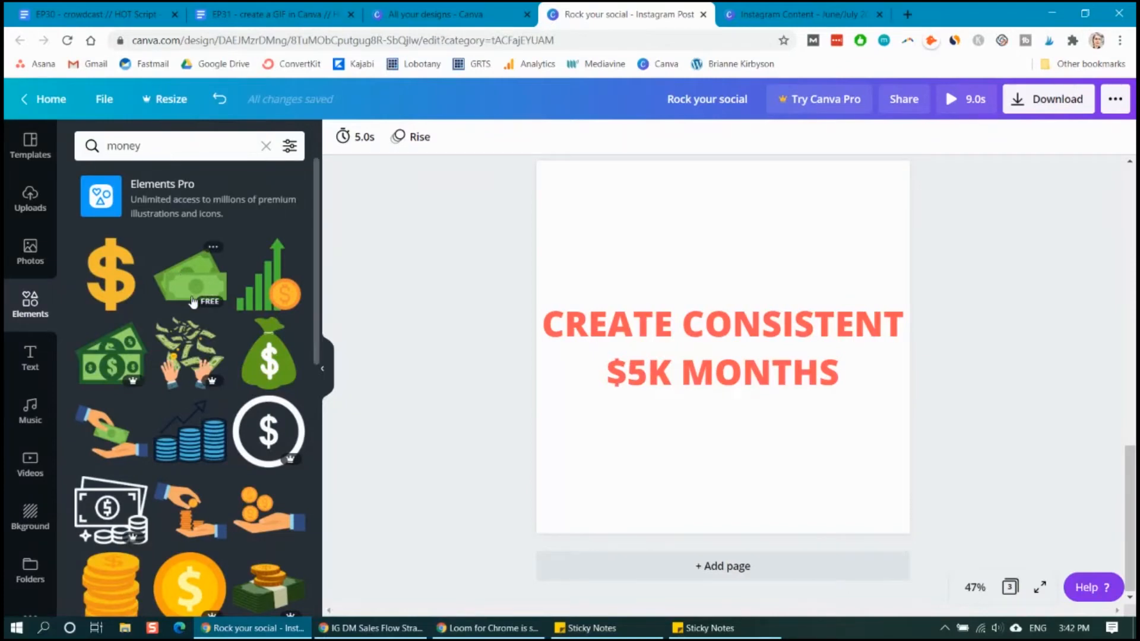
{"action": "scroll", "scroll_direction": "down", "scroll_amount": 3}
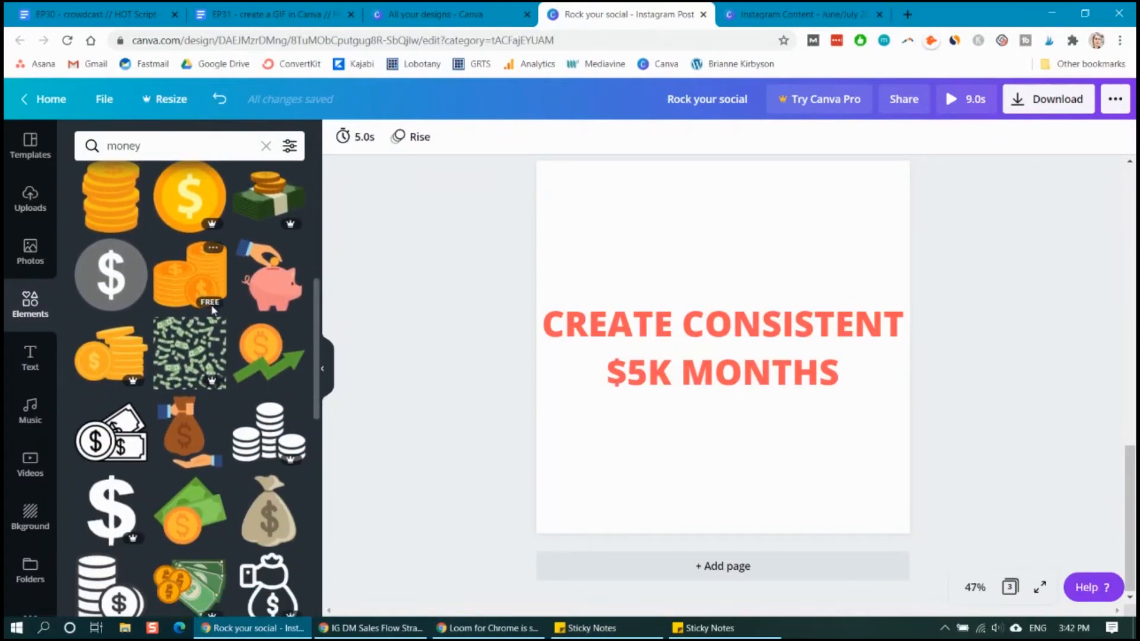
{"action": "mouse_move", "coordinate": [191, 204]}
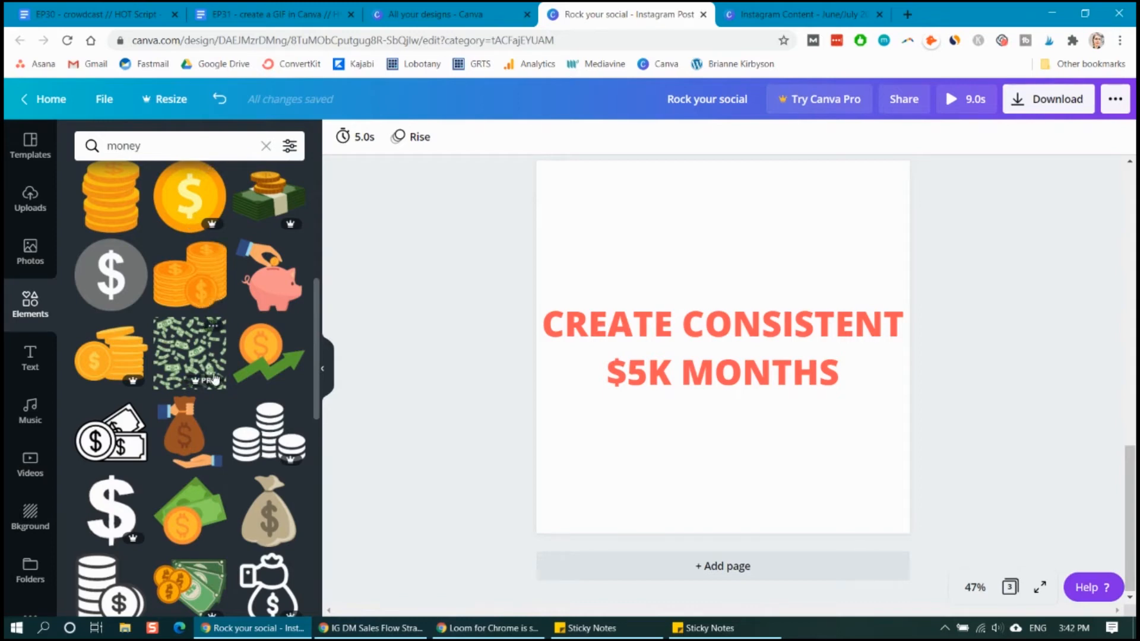
{"action": "scroll", "scroll_direction": "down", "scroll_amount": 3}
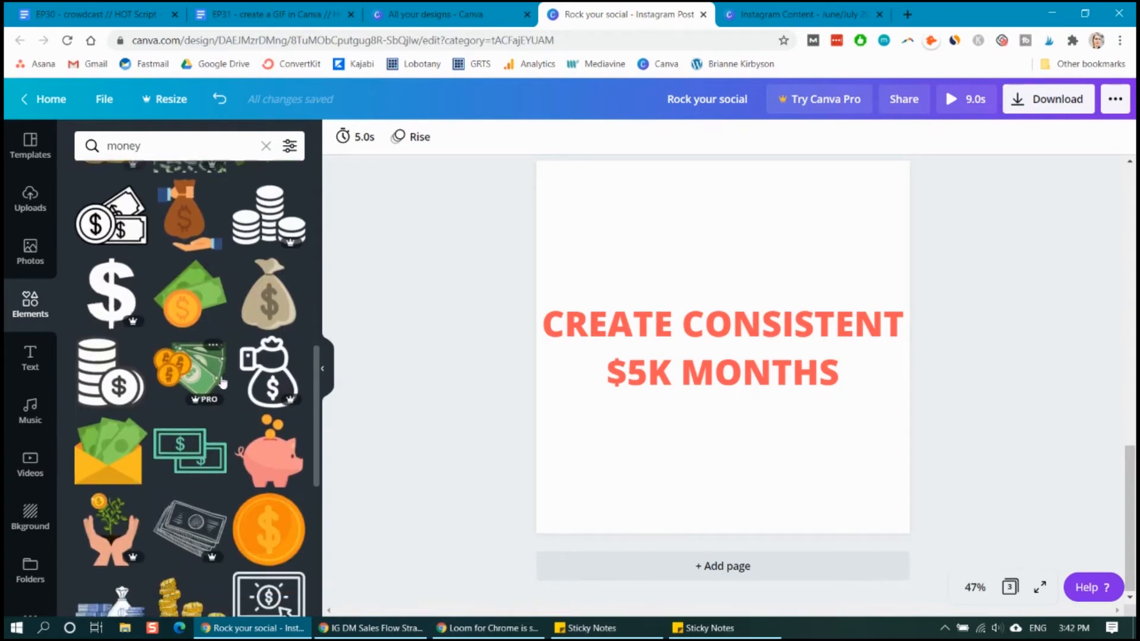
{"action": "scroll", "scroll_direction": "down", "scroll_amount": 3}
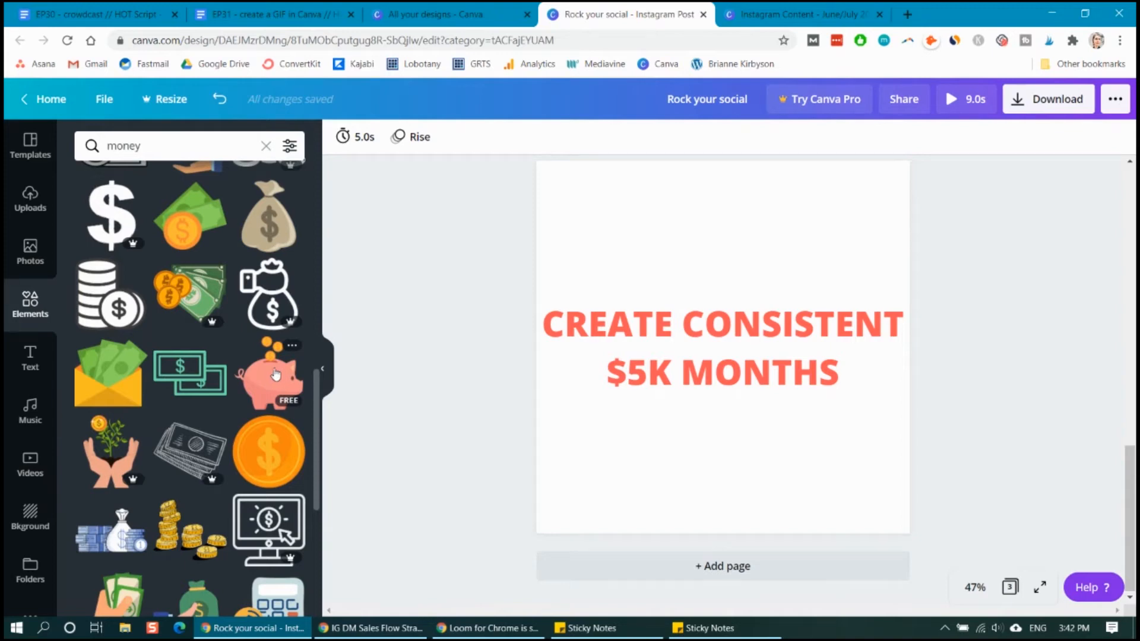
{"action": "left_click", "coordinate": [269, 382]}
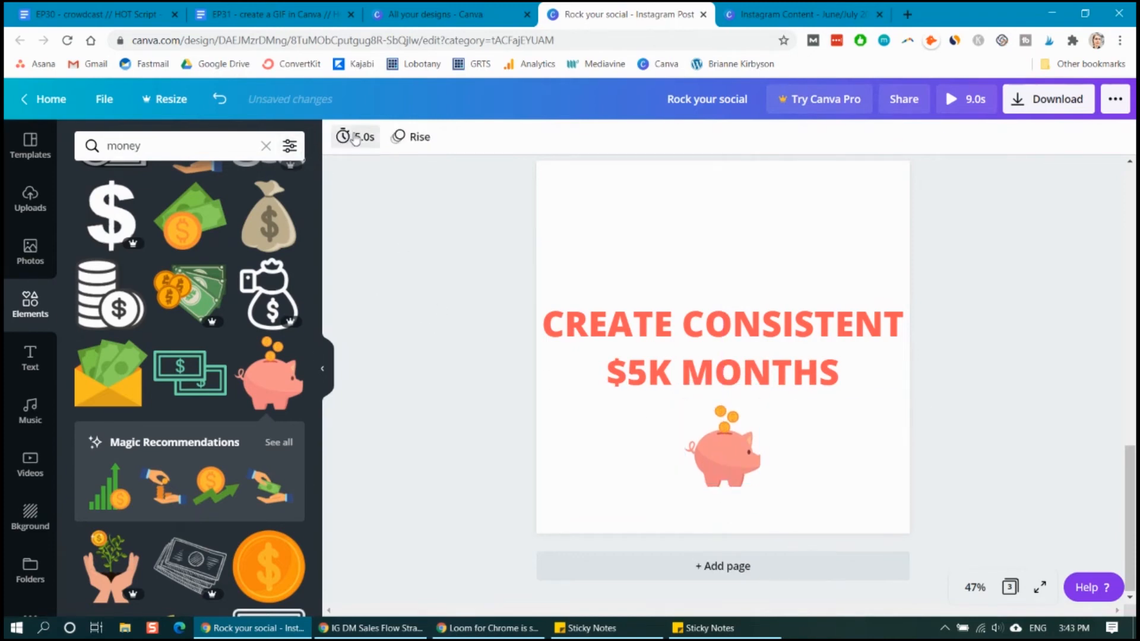
{"action": "left_click", "coordinate": [420, 137]}
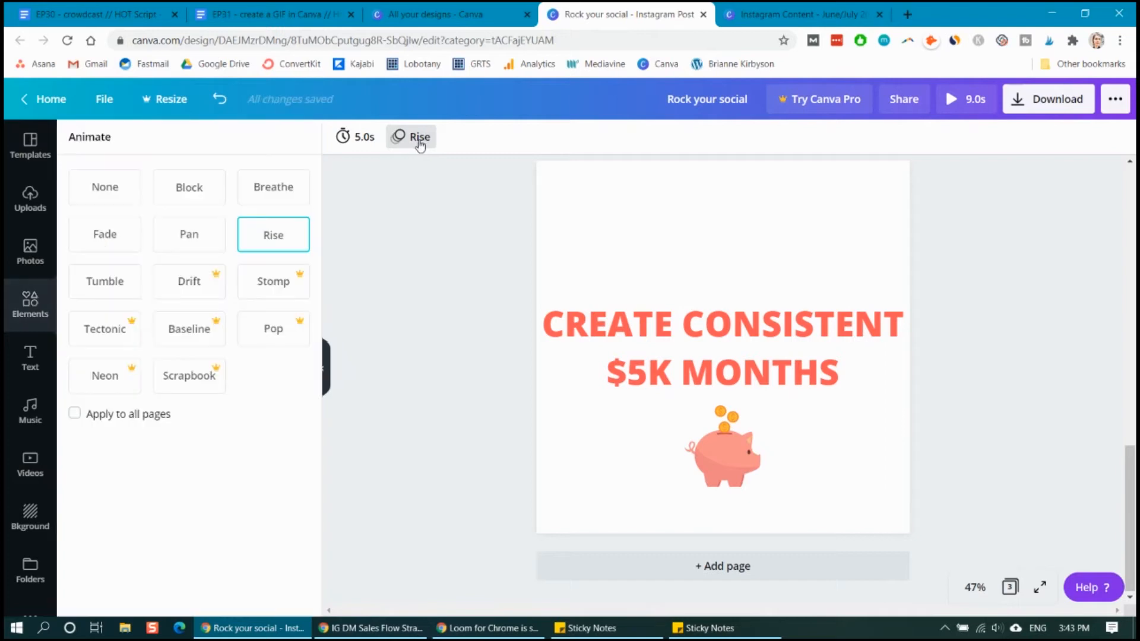
Switch page 3's animation to Tumble after previewing Block and Breathe
{"action": "left_click", "coordinate": [189, 188]}
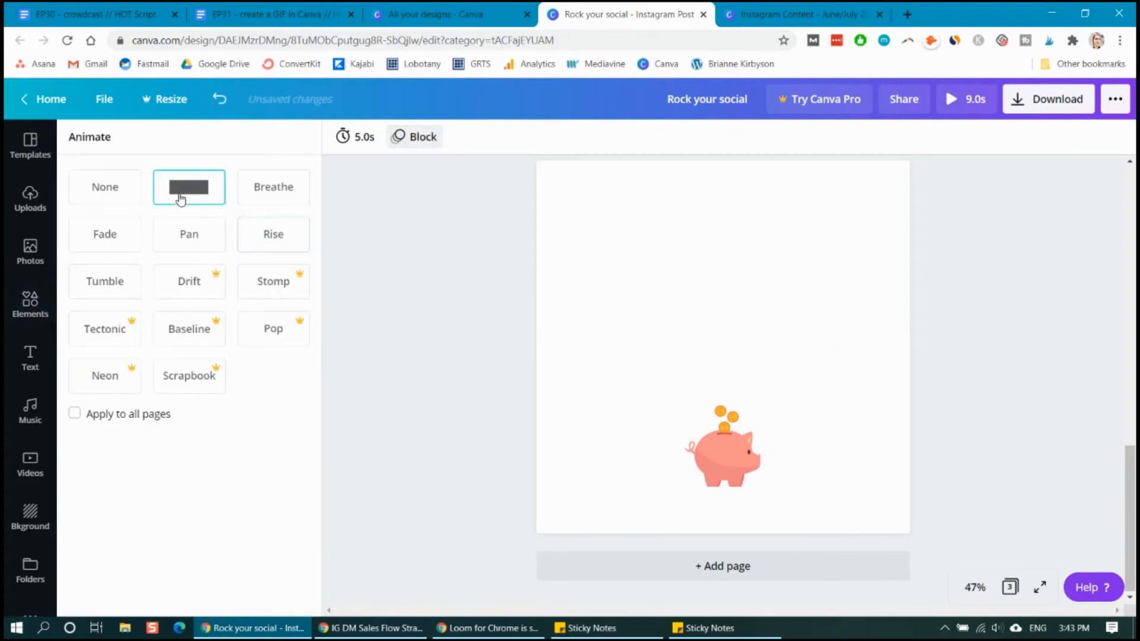
{"action": "left_click", "coordinate": [273, 187]}
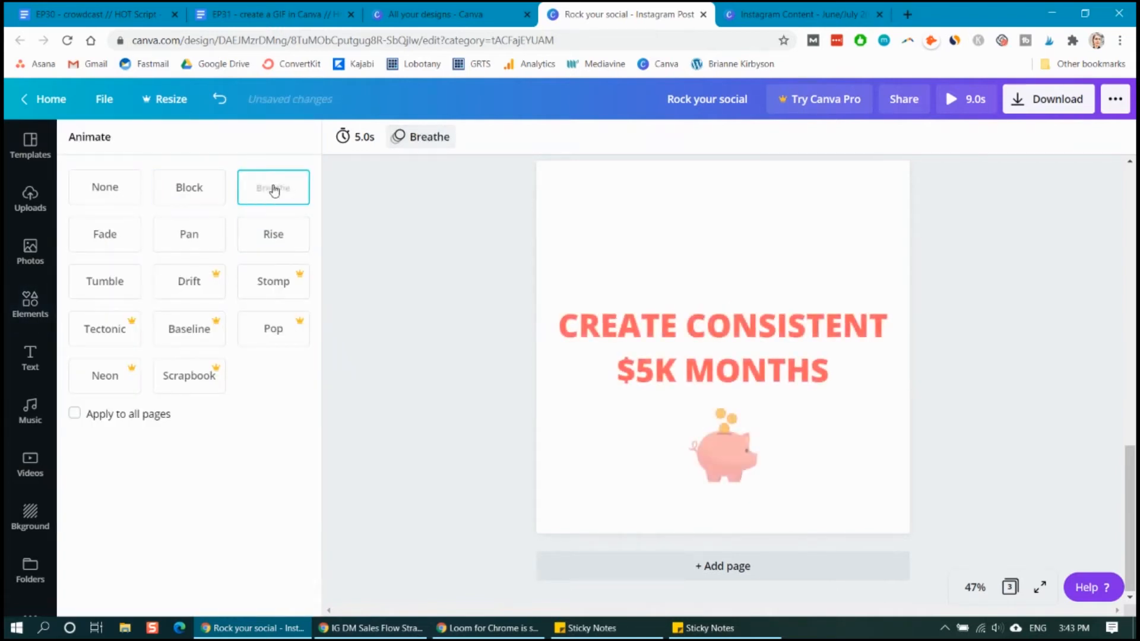
{"action": "left_click", "coordinate": [104, 282]}
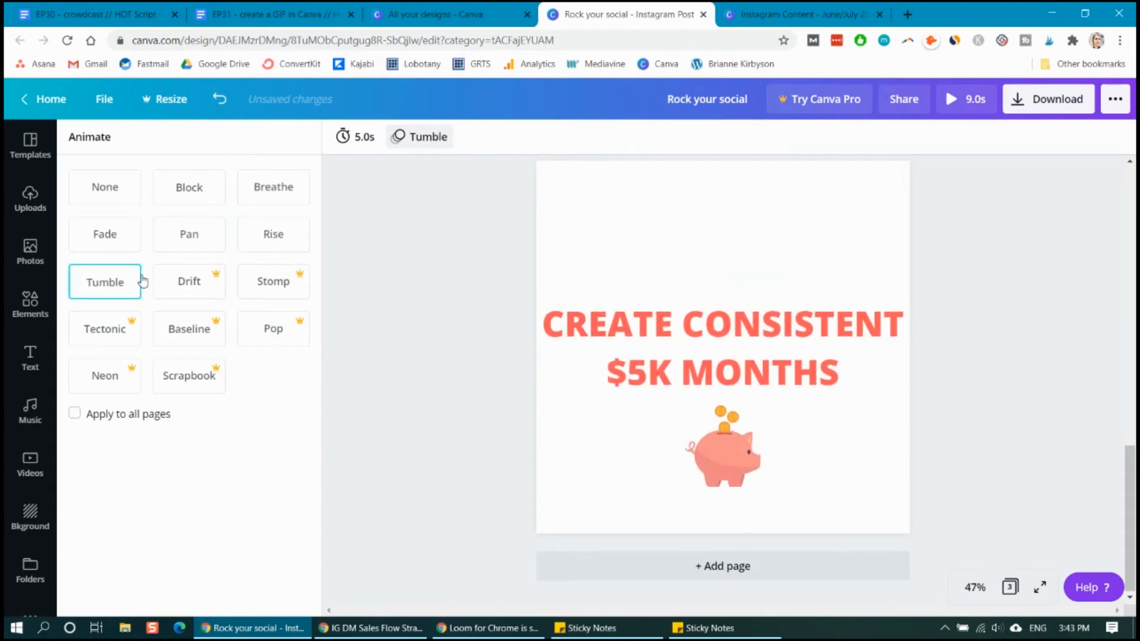
{"action": "left_click", "coordinate": [354, 137]}
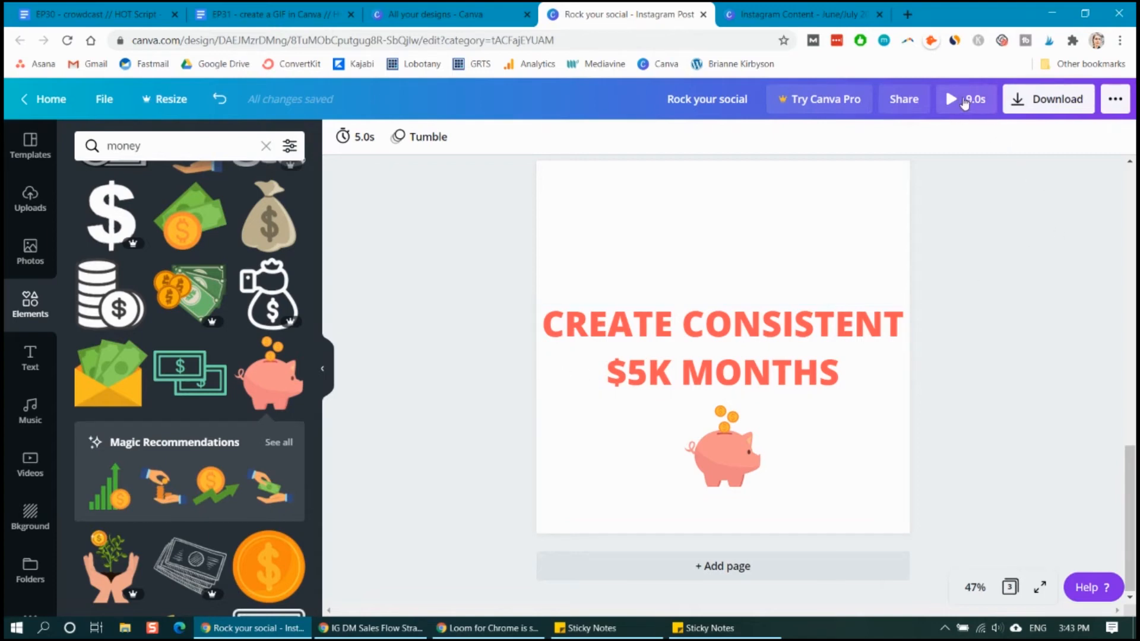
Play the 9-second post preview, then browse the Uploads image library
{"action": "left_click", "coordinate": [951, 99]}
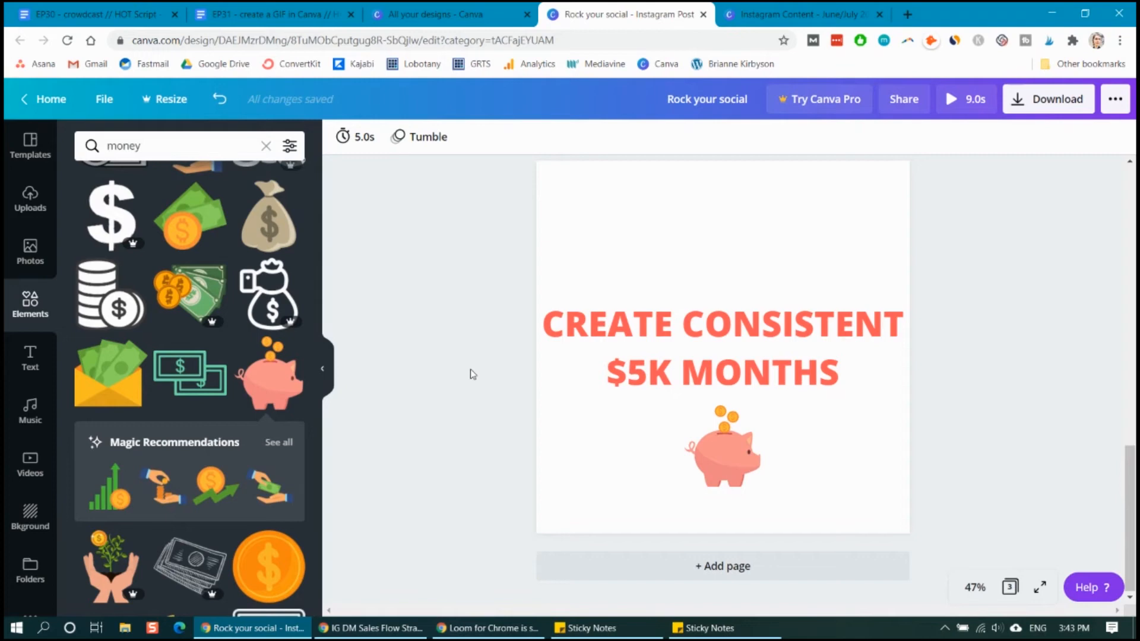
{"action": "mouse_move", "coordinate": [24, 404]}
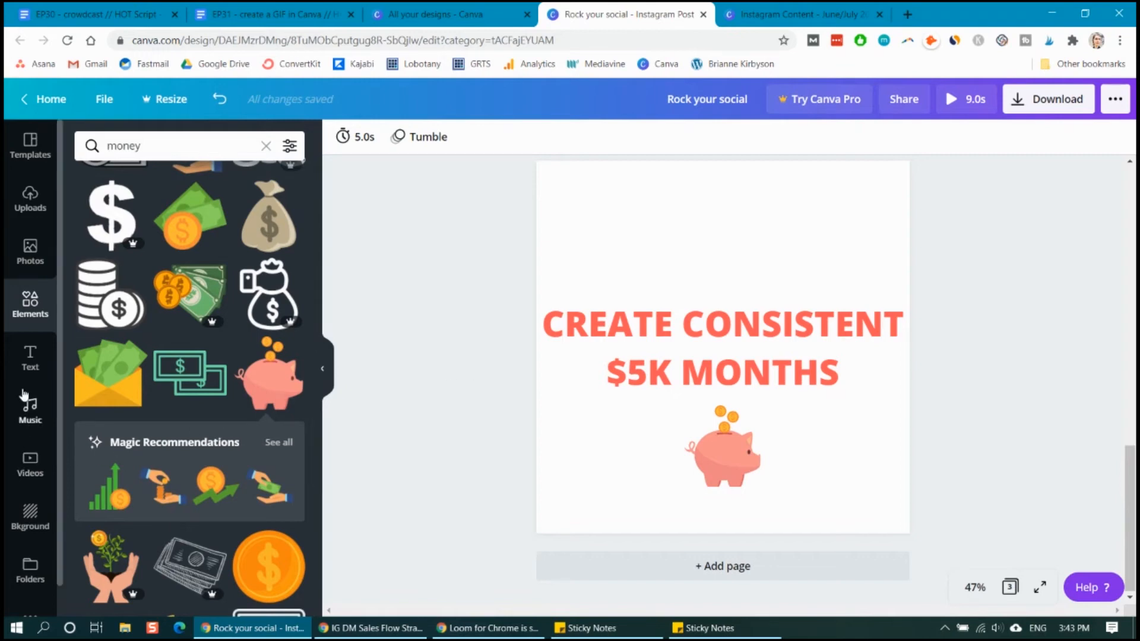
{"action": "left_click", "coordinate": [30, 202]}
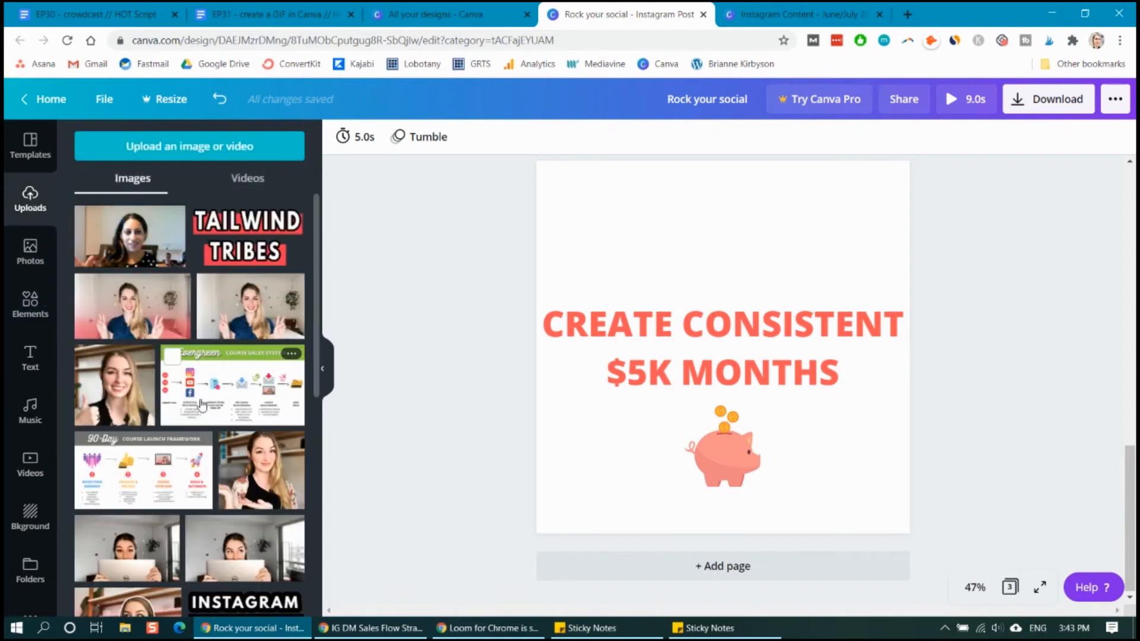
{"action": "scroll", "scroll_direction": "down", "scroll_amount": 3}
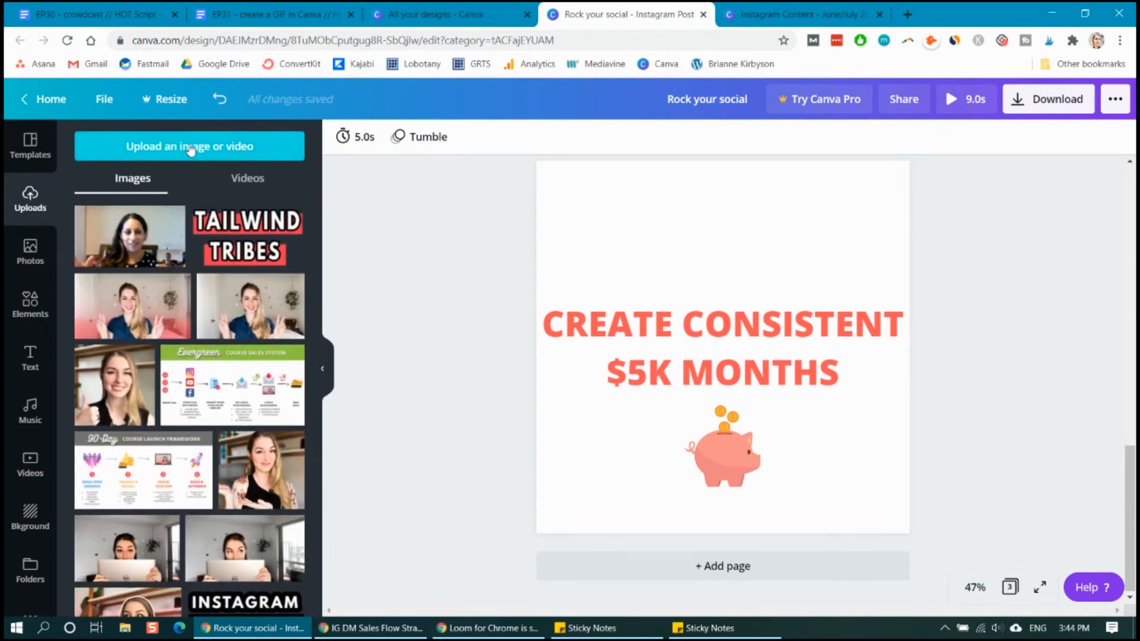
{"action": "mouse_move", "coordinate": [191, 166]}
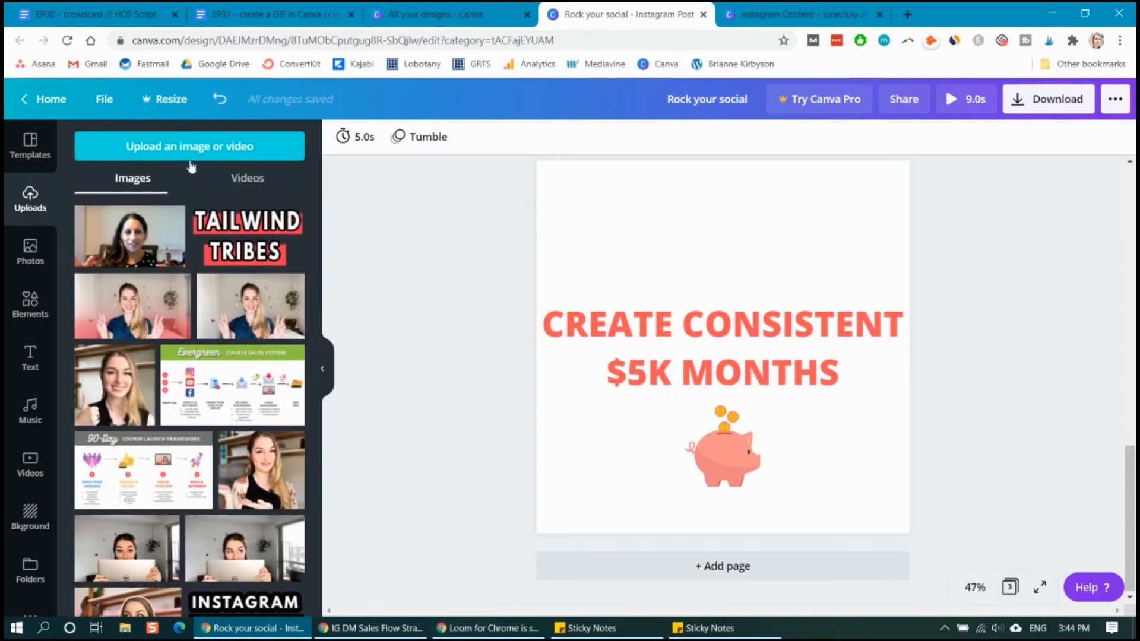
{"action": "mouse_move", "coordinate": [1059, 177]}
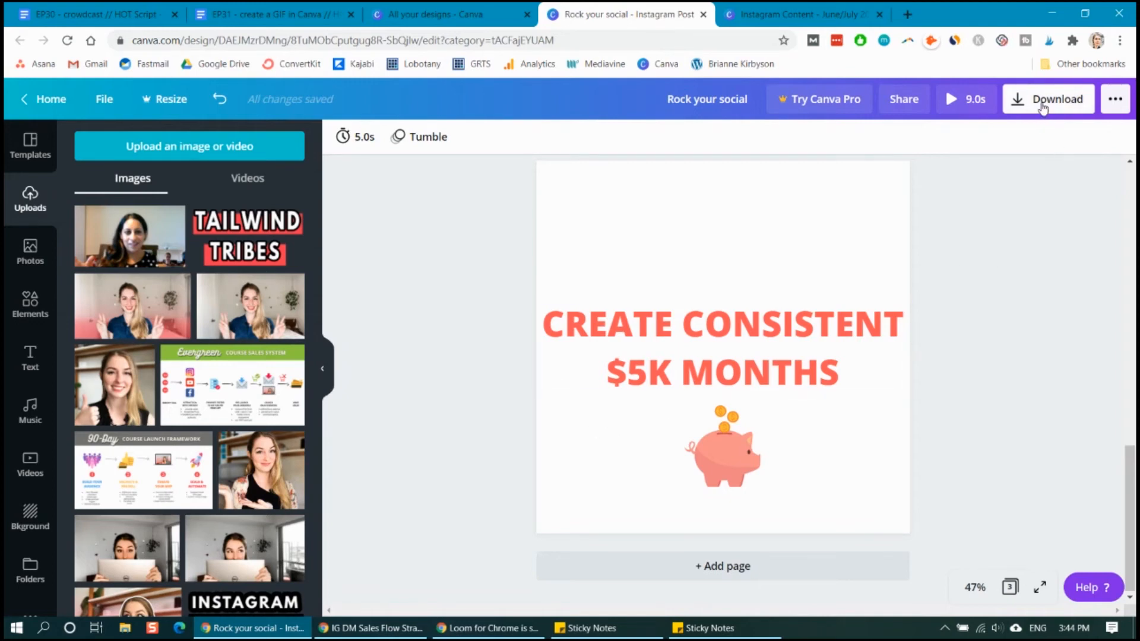
Download all three pages of the post as a GIF file
{"action": "left_click", "coordinate": [1048, 99]}
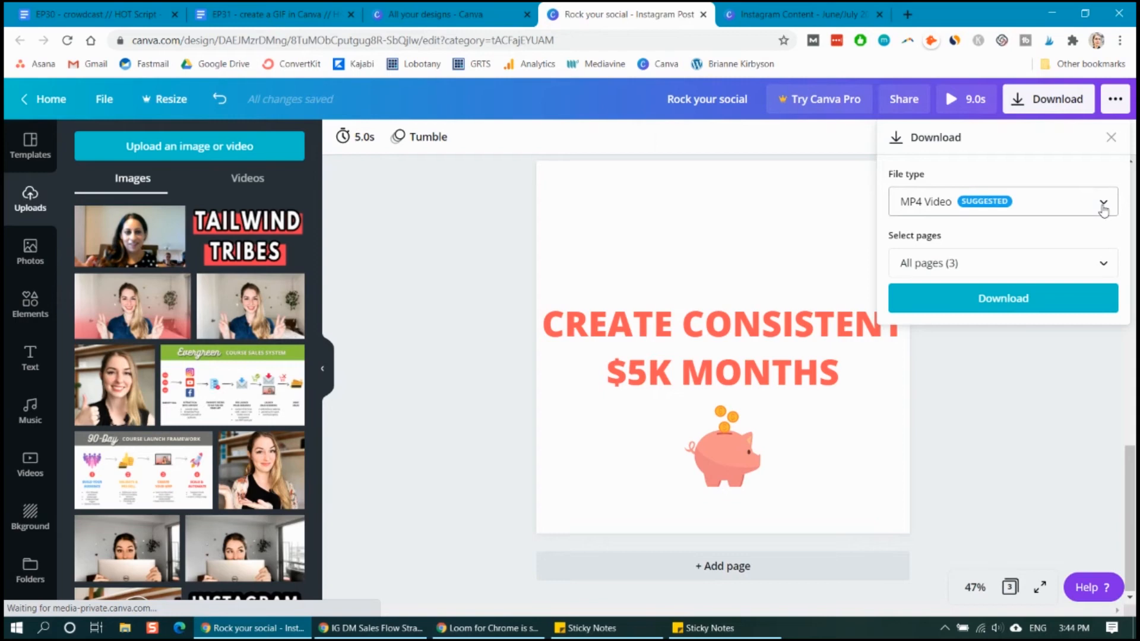
{"action": "left_click", "coordinate": [1103, 206]}
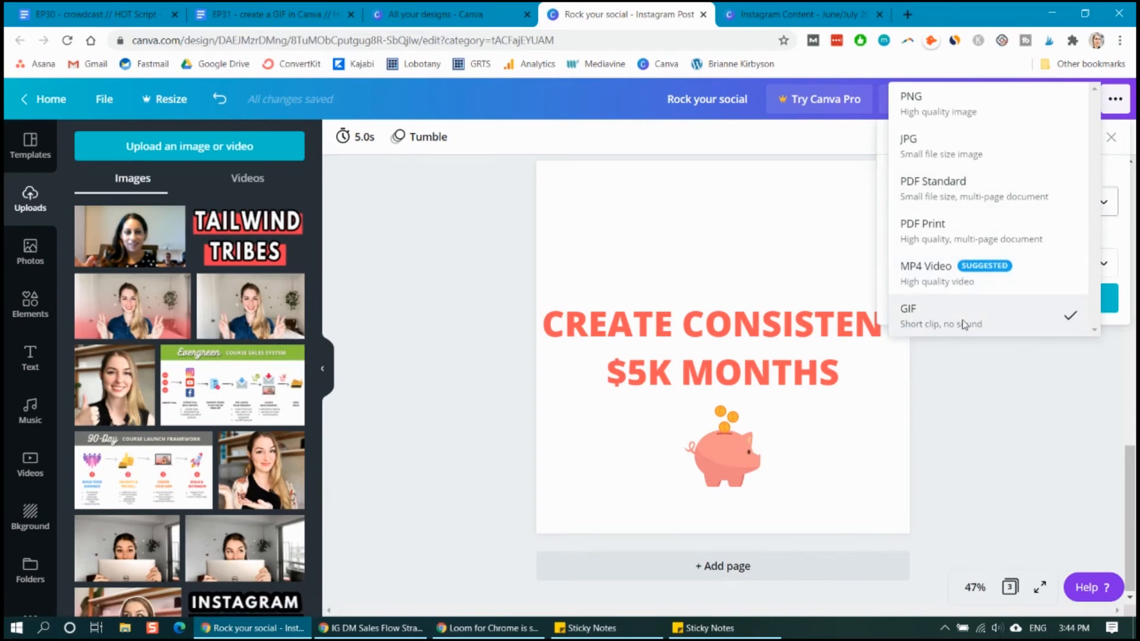
{"action": "left_click", "coordinate": [909, 315]}
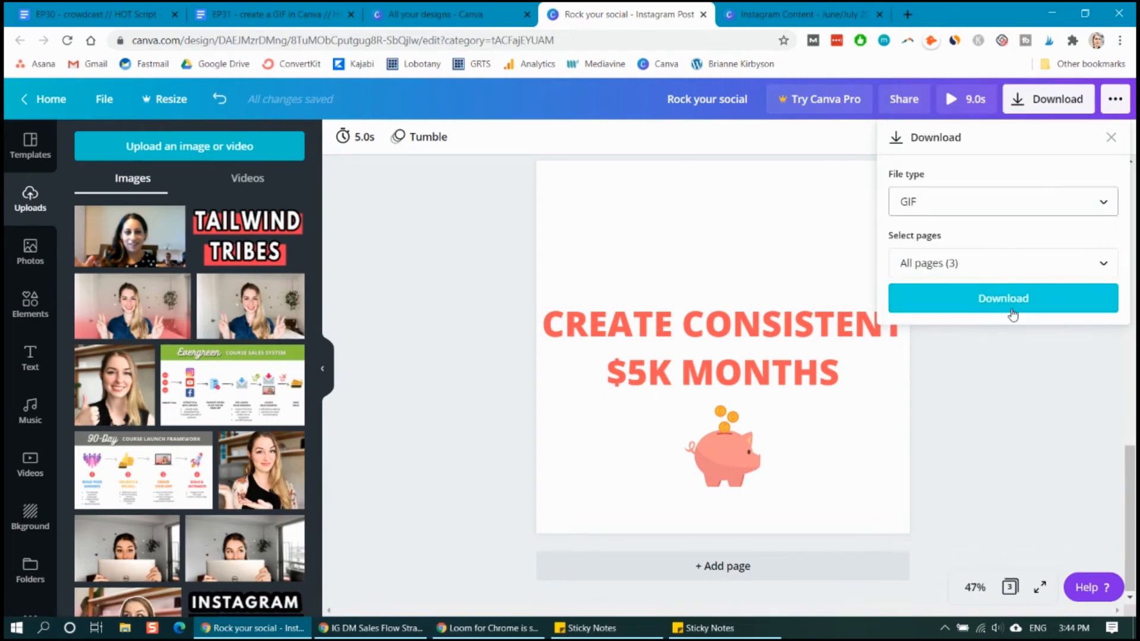
{"action": "left_click", "coordinate": [1003, 299]}
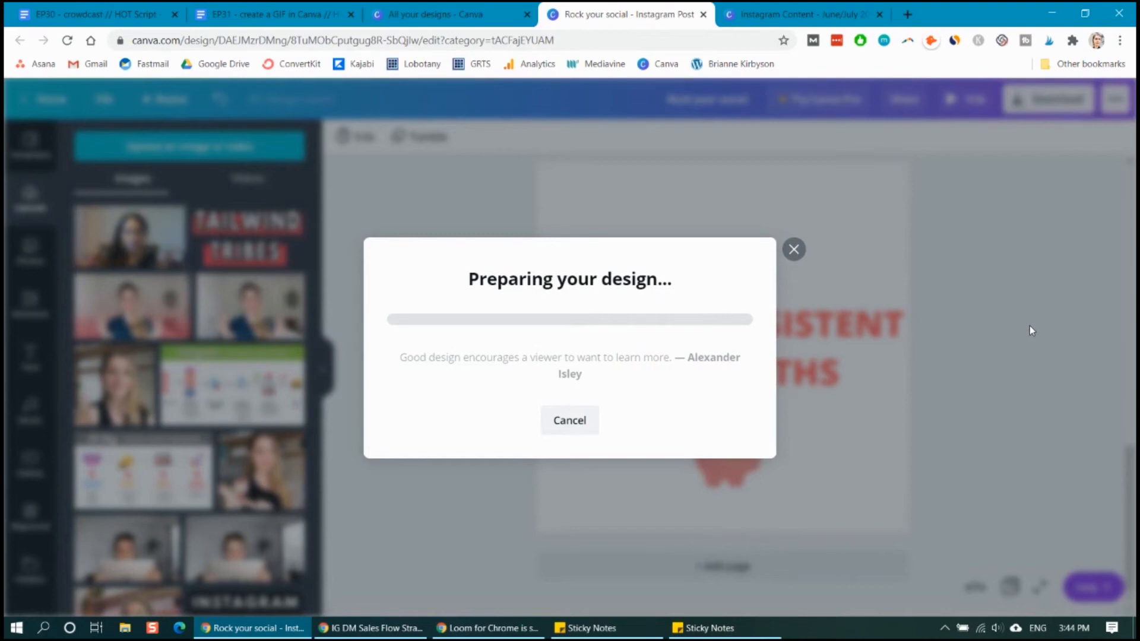